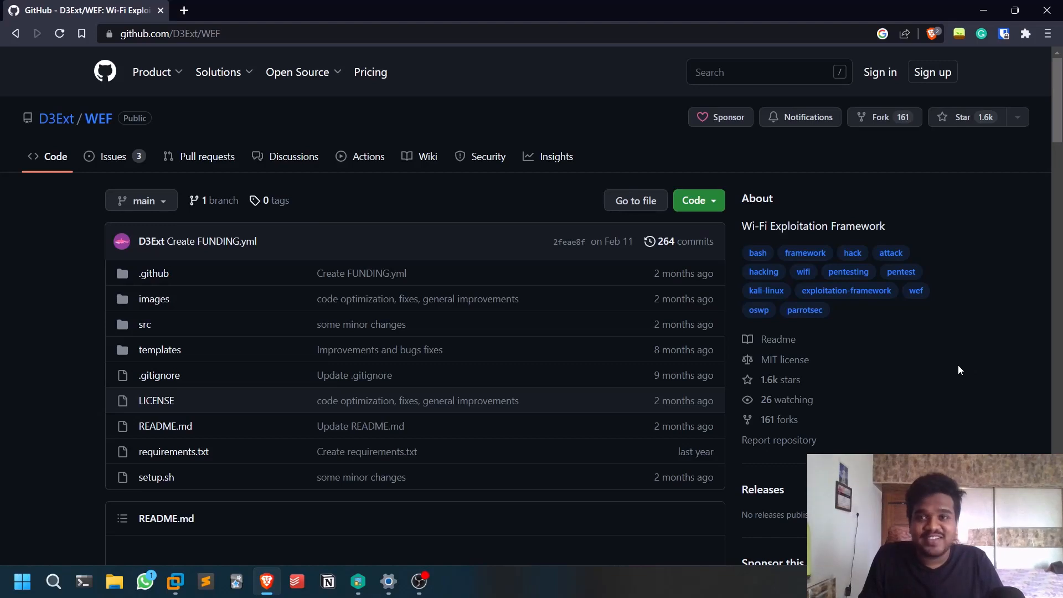
mouse_move(575, 276)
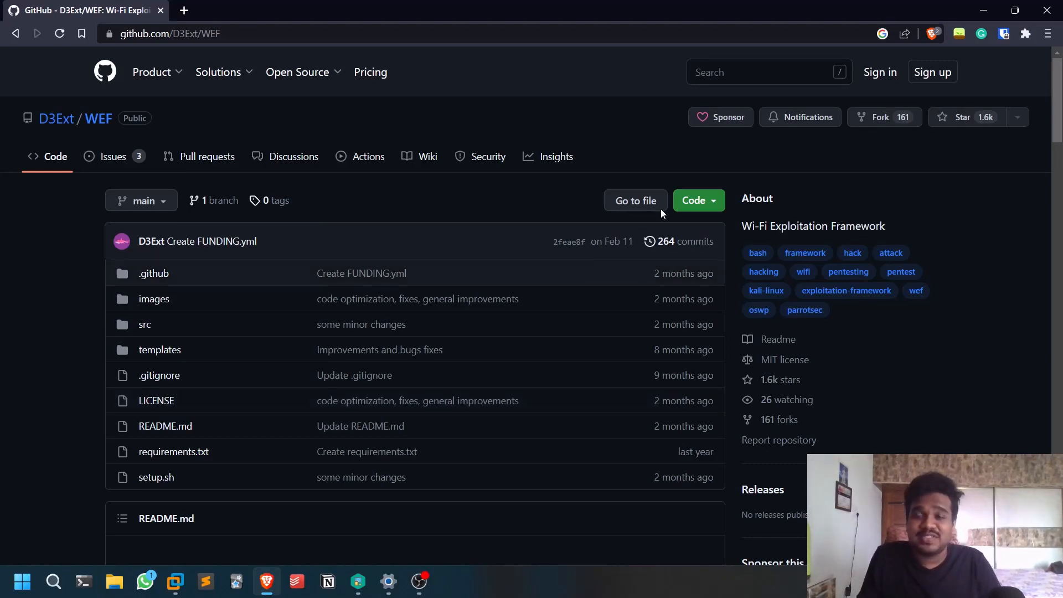
mouse_move(957, 133)
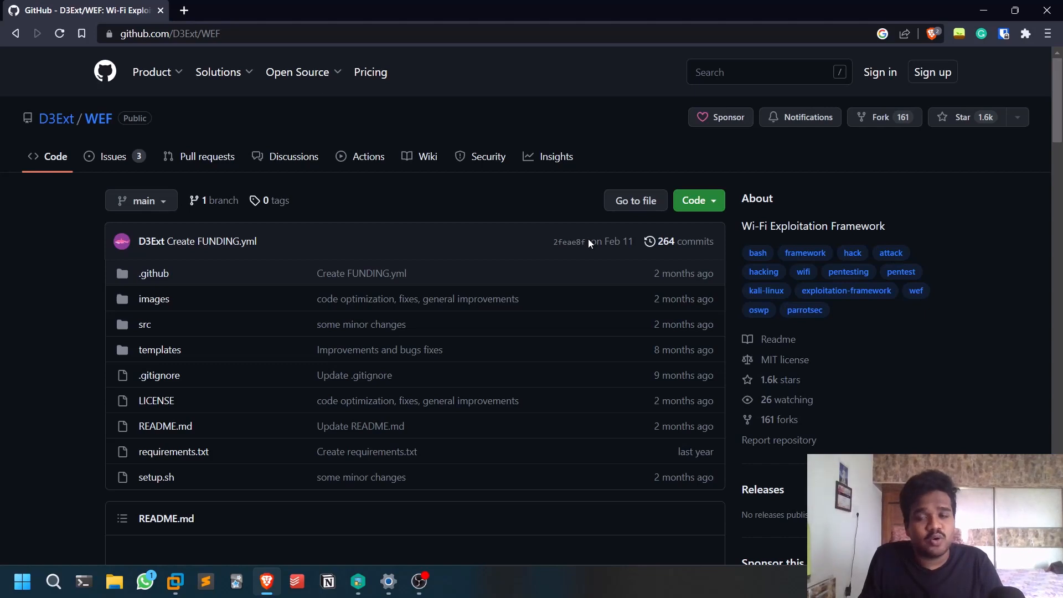
mouse_move(543, 268)
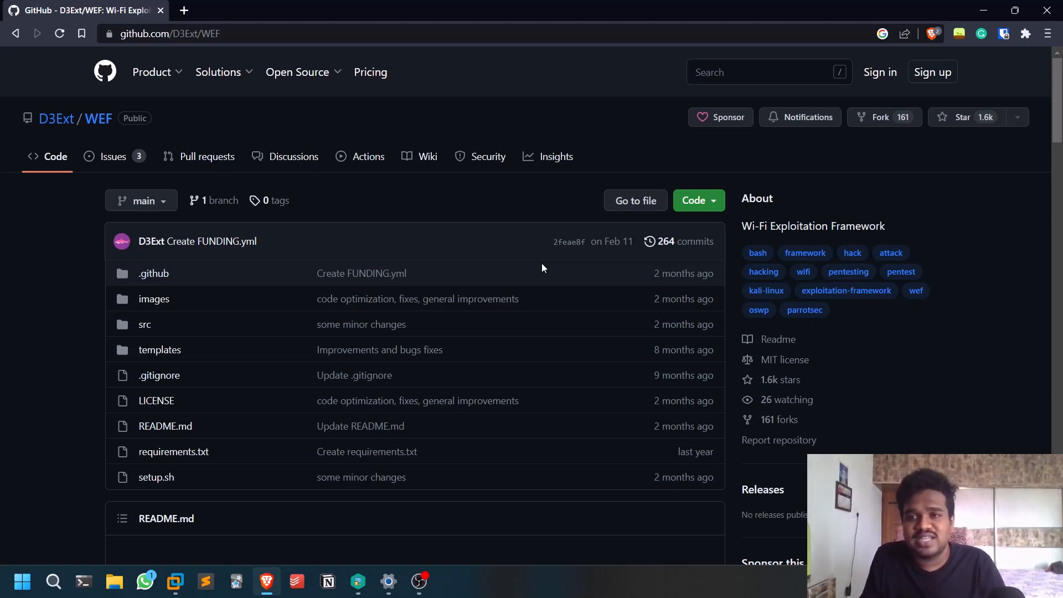
Step: Scroll the WEF README down to its Attacks list and highlight Beacon Flood Attack
double_click(800, 226)
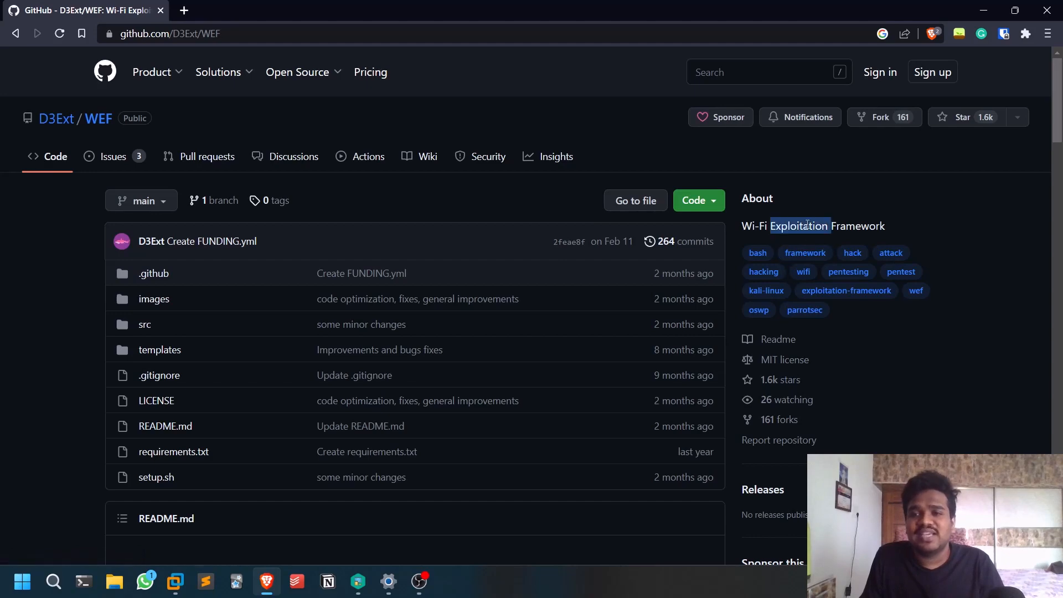
scroll(down, 3)
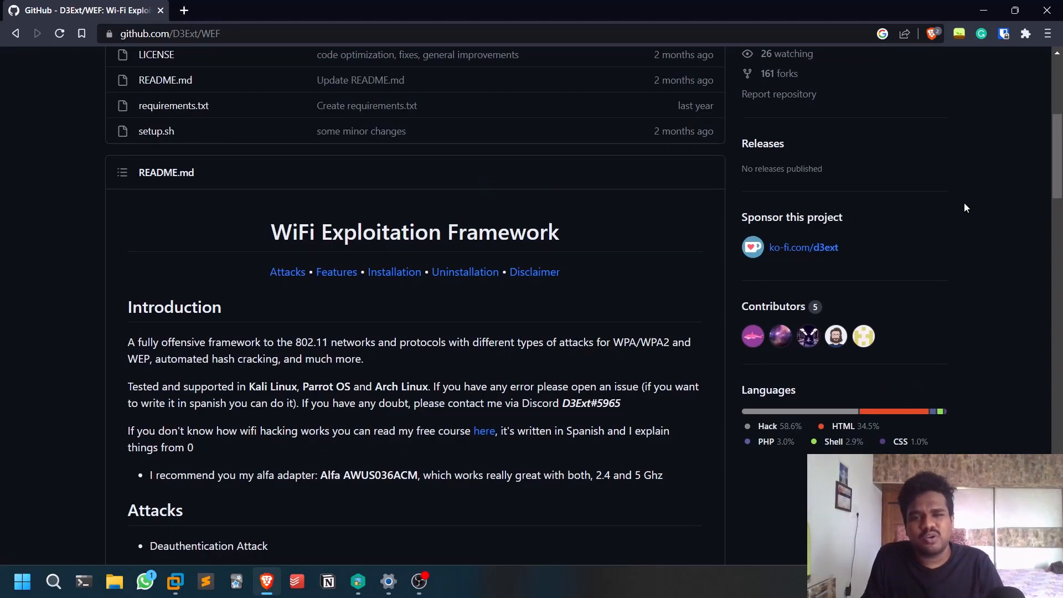
scroll(down, 3)
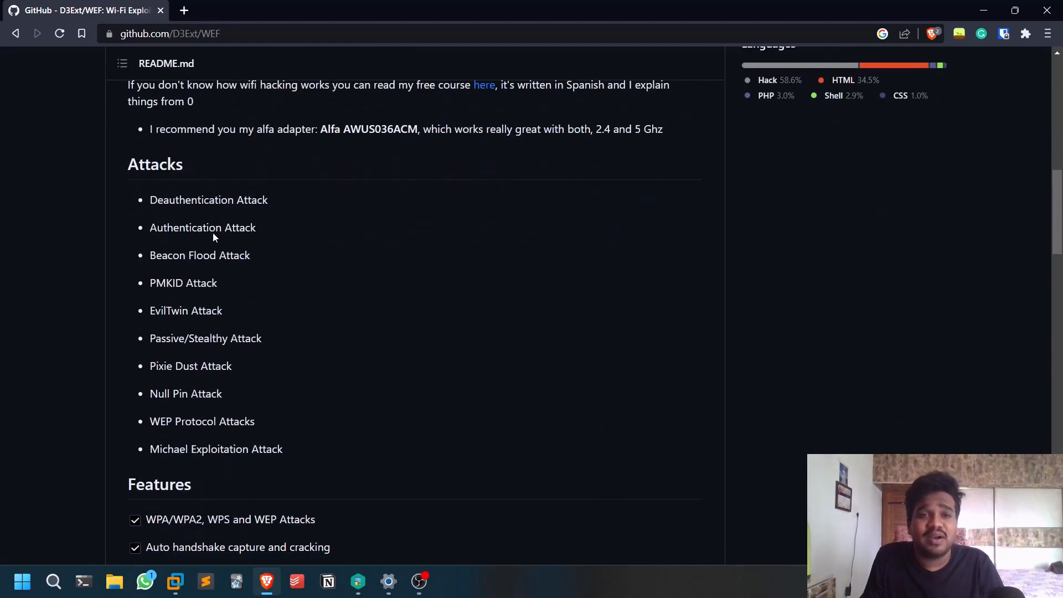
double_click(208, 200)
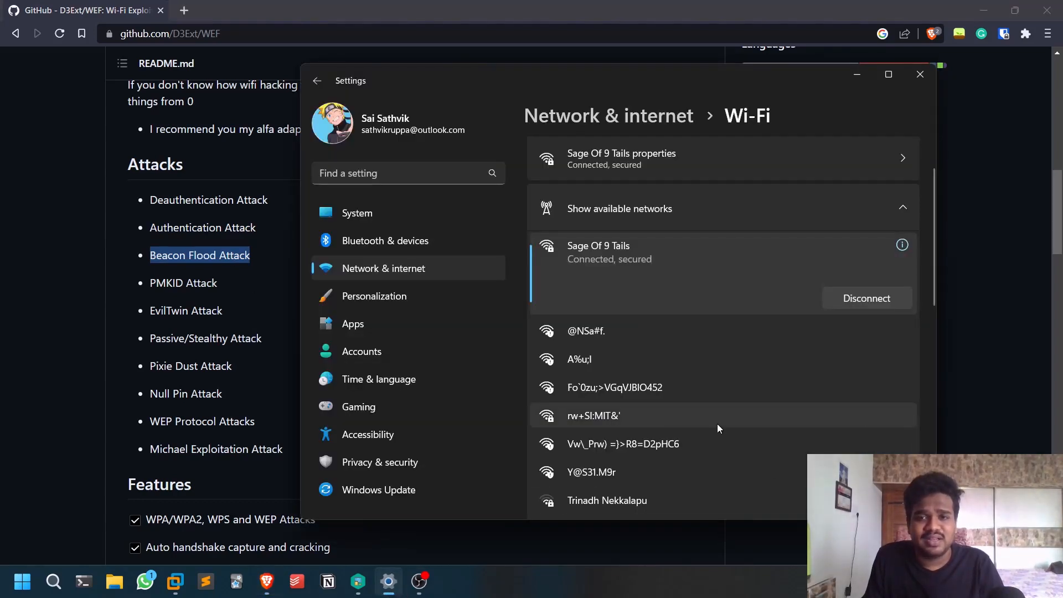
Step: Scroll the list of random-named Wi-Fi networks, then close Windows Settings
scroll(down, 3)
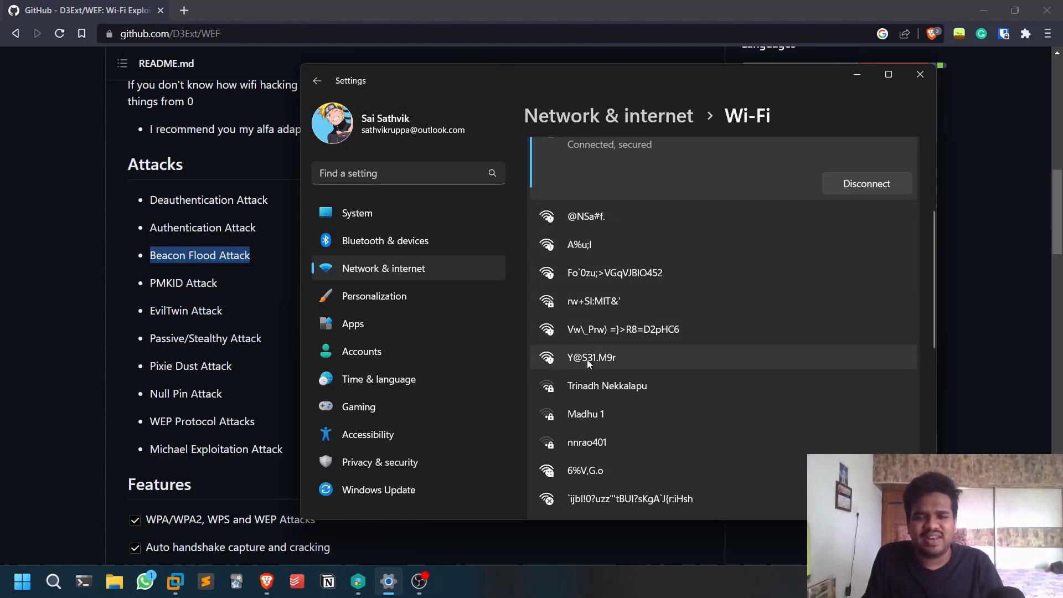
click(919, 75)
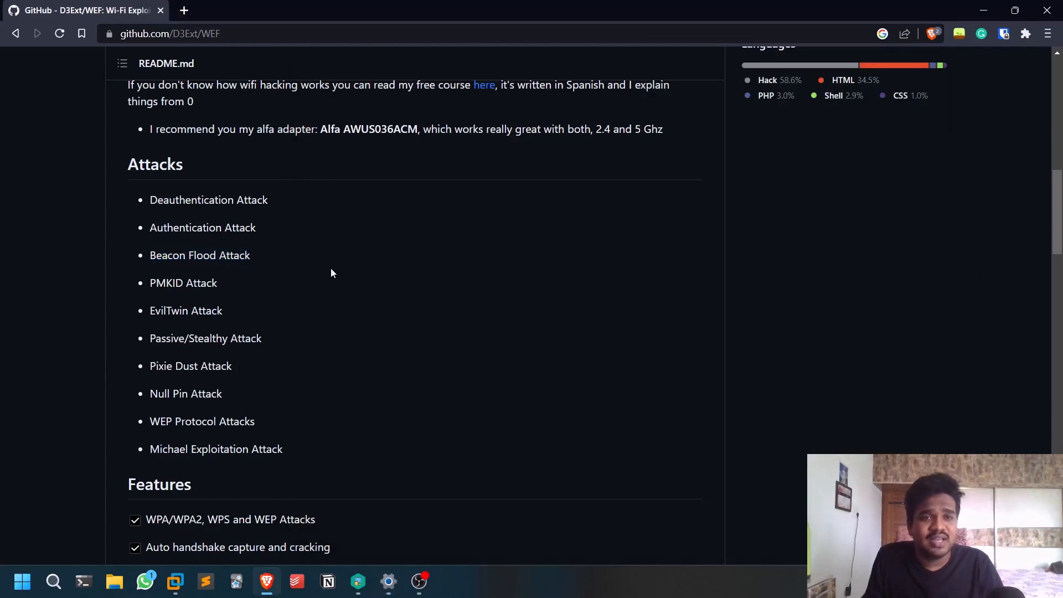
Step: Scroll through the README's Features, Usage and Requirements sections, then back up to the top
scroll(down, 3)
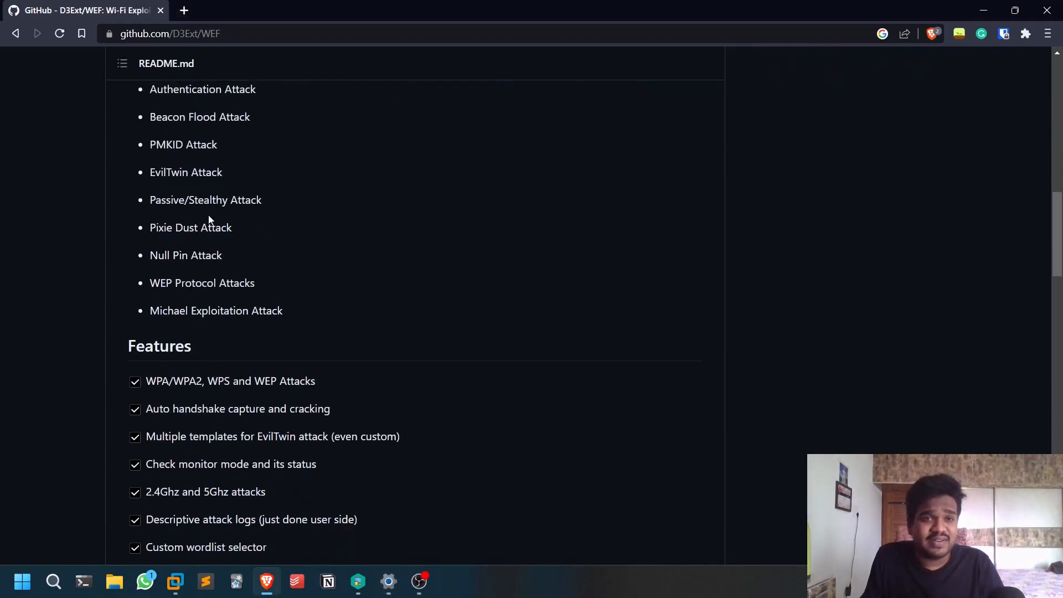
mouse_move(232, 307)
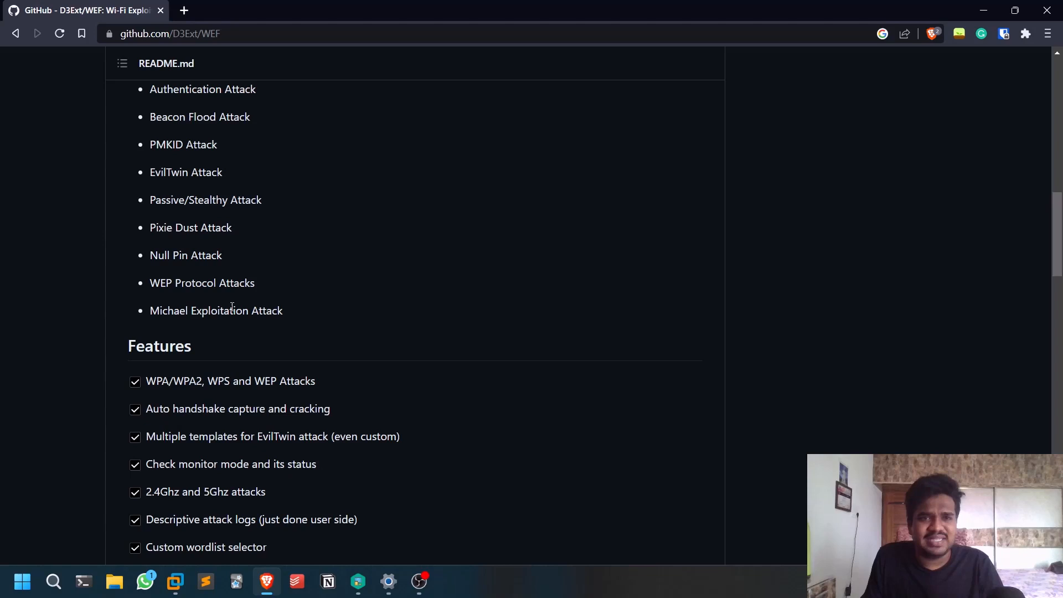
mouse_move(332, 332)
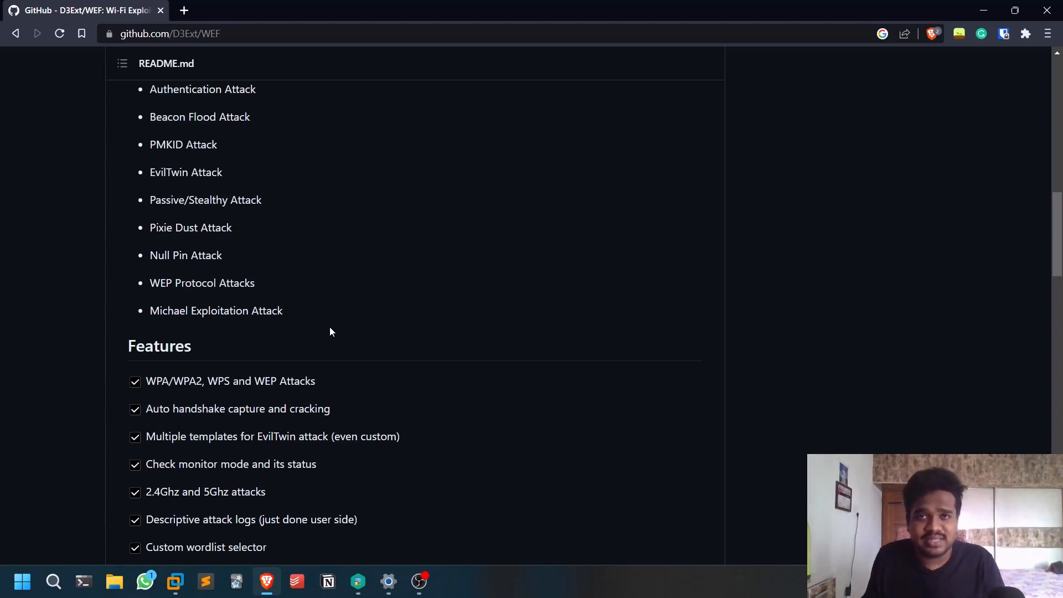
scroll(down, 3)
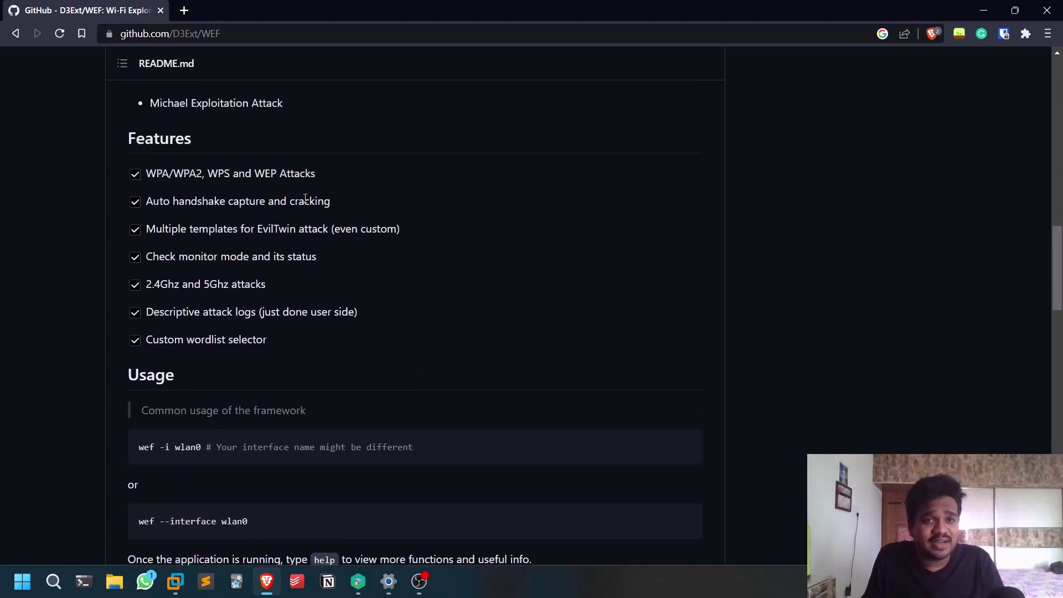
scroll(down, 3)
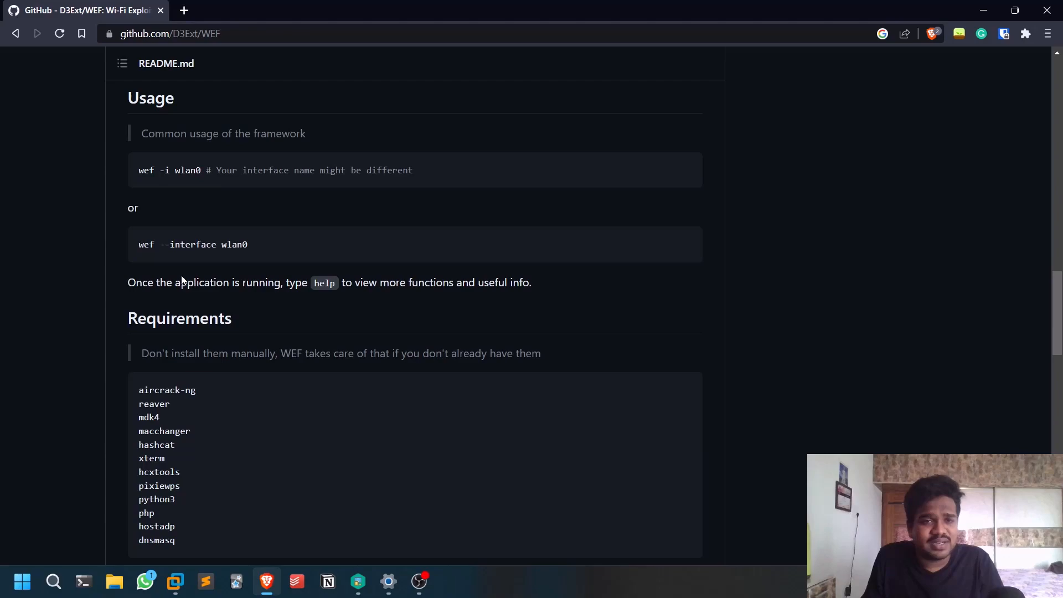
scroll(down, 3)
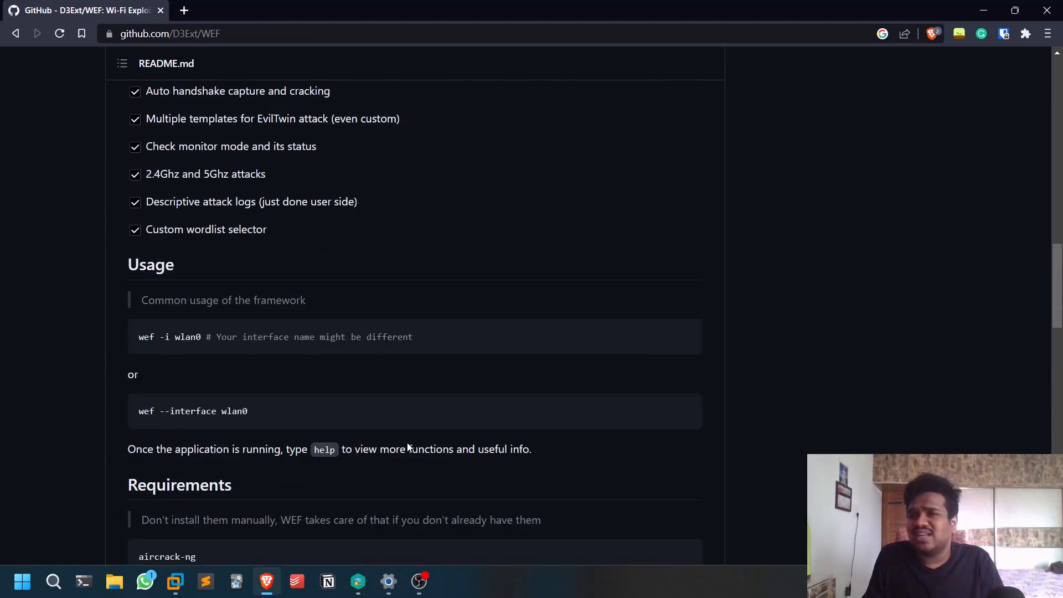
scroll(up, 3)
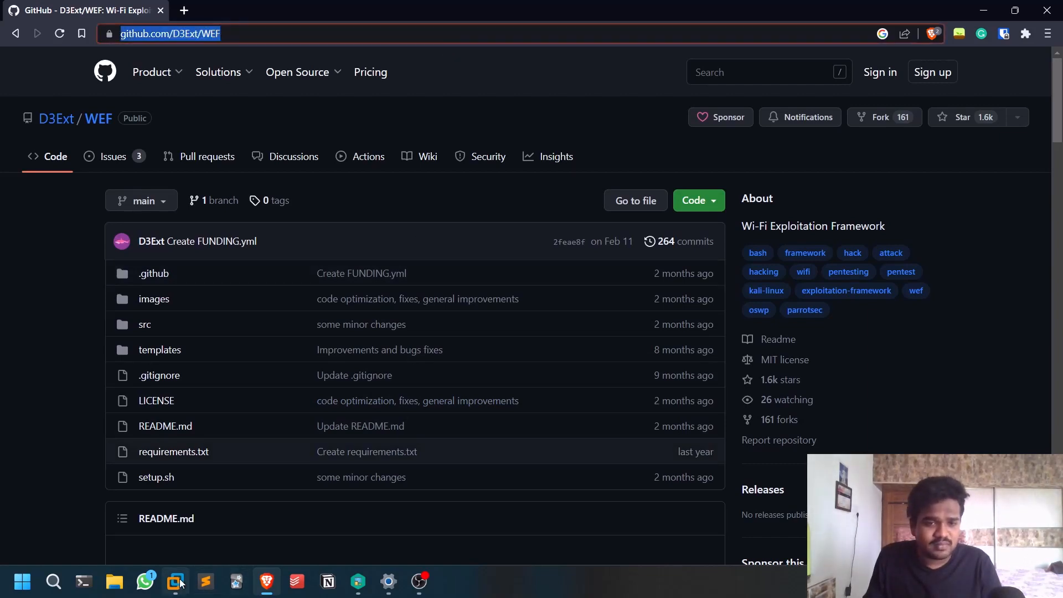
click(175, 581)
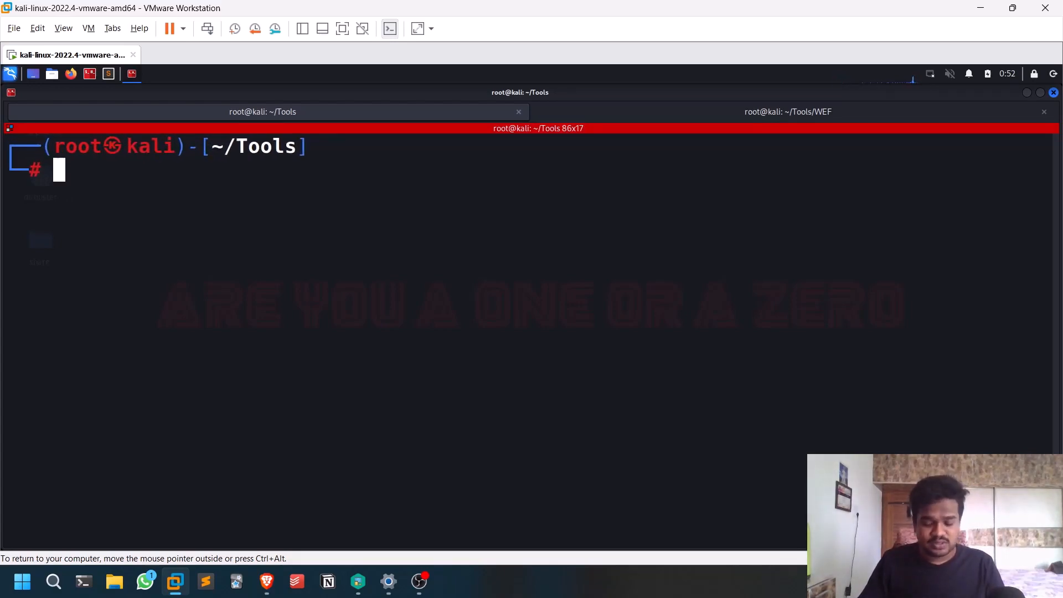
text(git clone https://github.com/D3Ext/WEF)
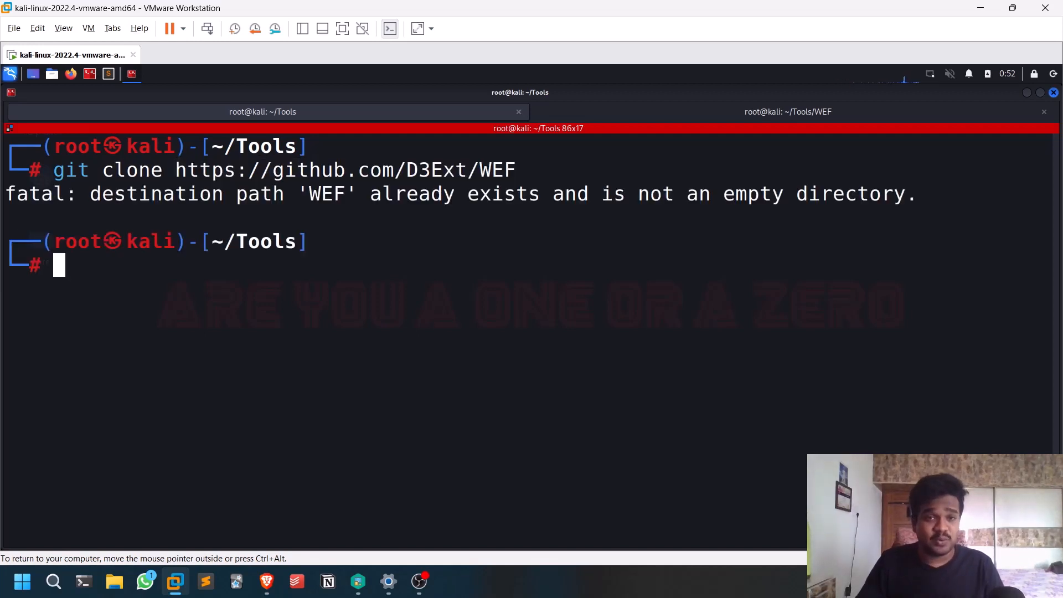
text(cd ..)
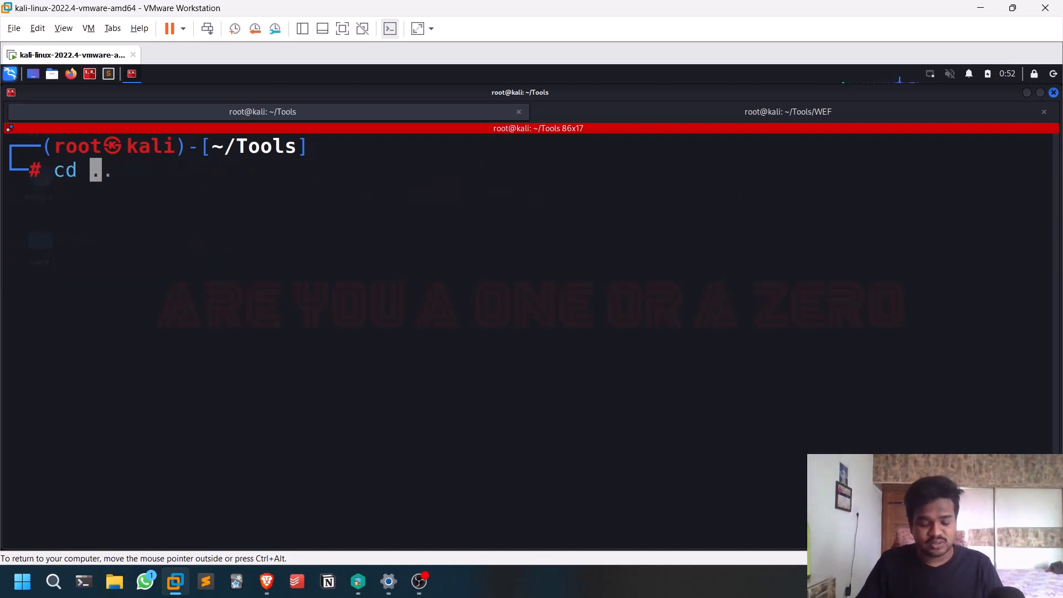
text(WEF/)
text(ls)
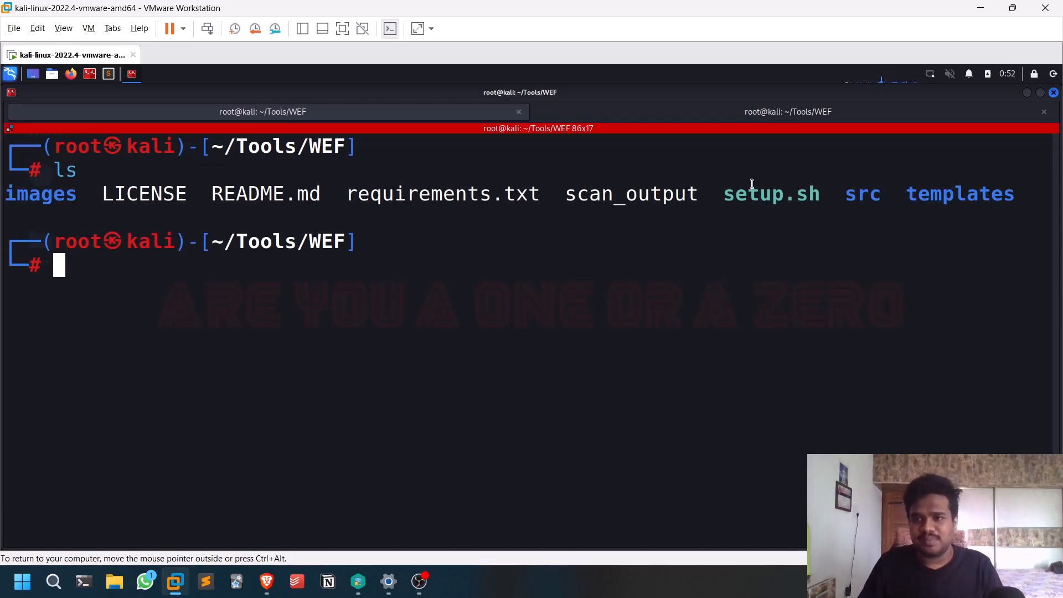
Step: Launch ./setup.sh with sudo in ~/Tools/WEF, then interrupt it with Ctrl+C
text(./setup.sh)
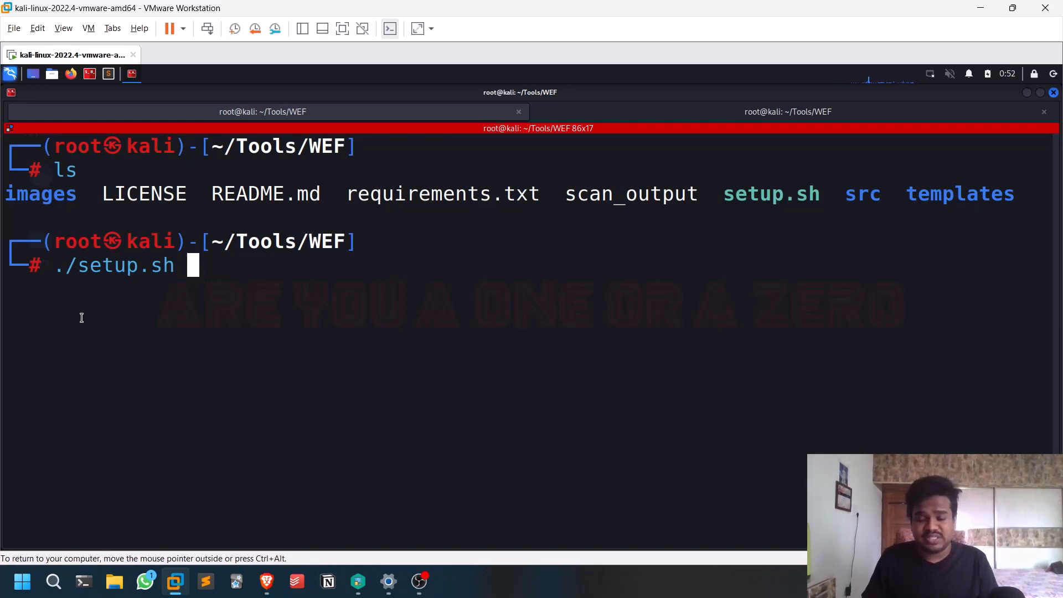
text(sudo)
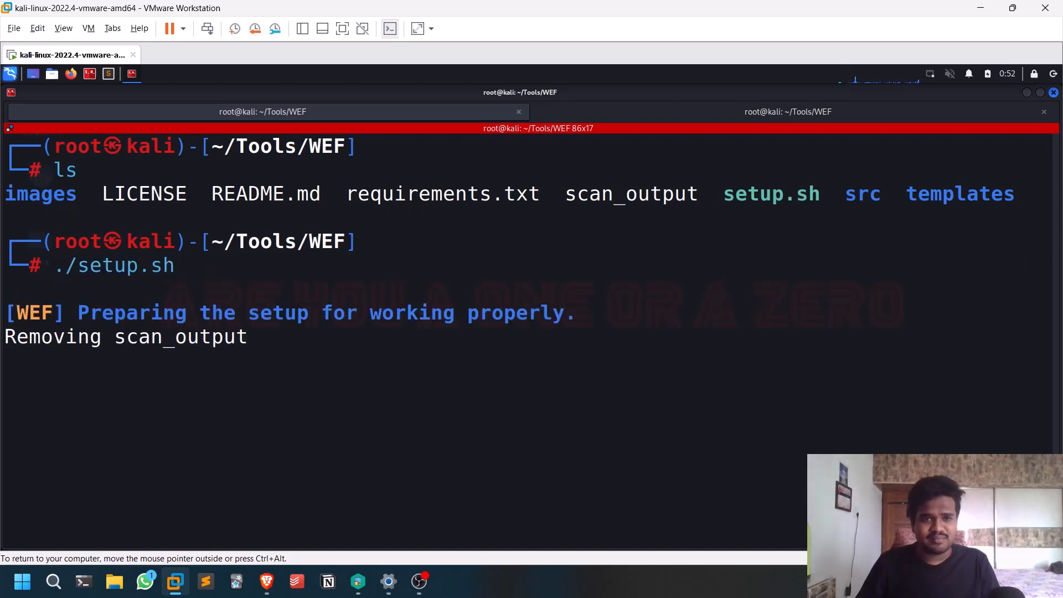
key(ctrl+c)
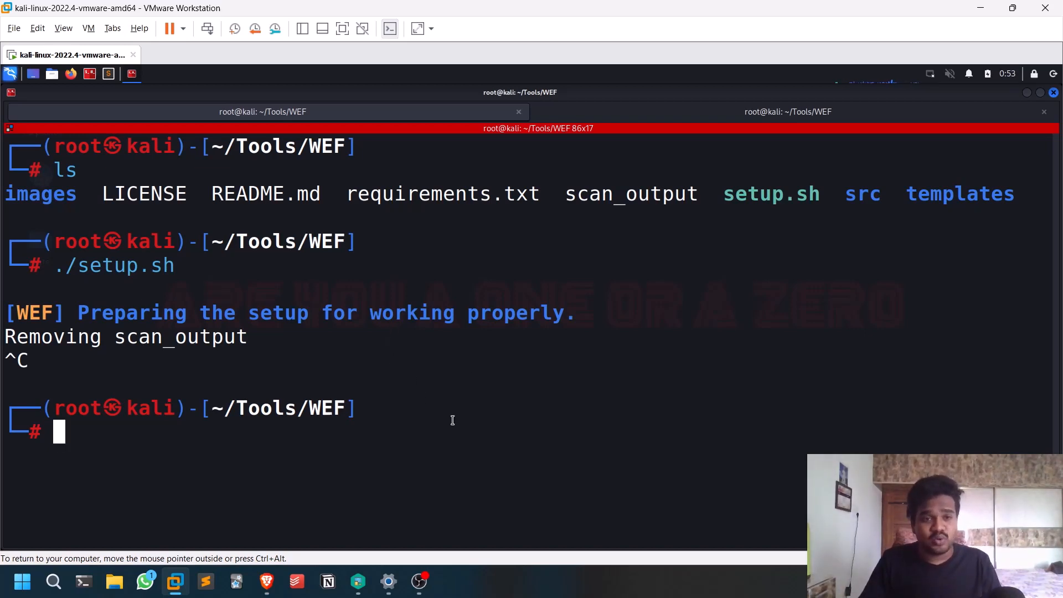
Step: Try wef -i wlan0mon, then show wef --help listing only eth0
text(wef -i wlan0mon)
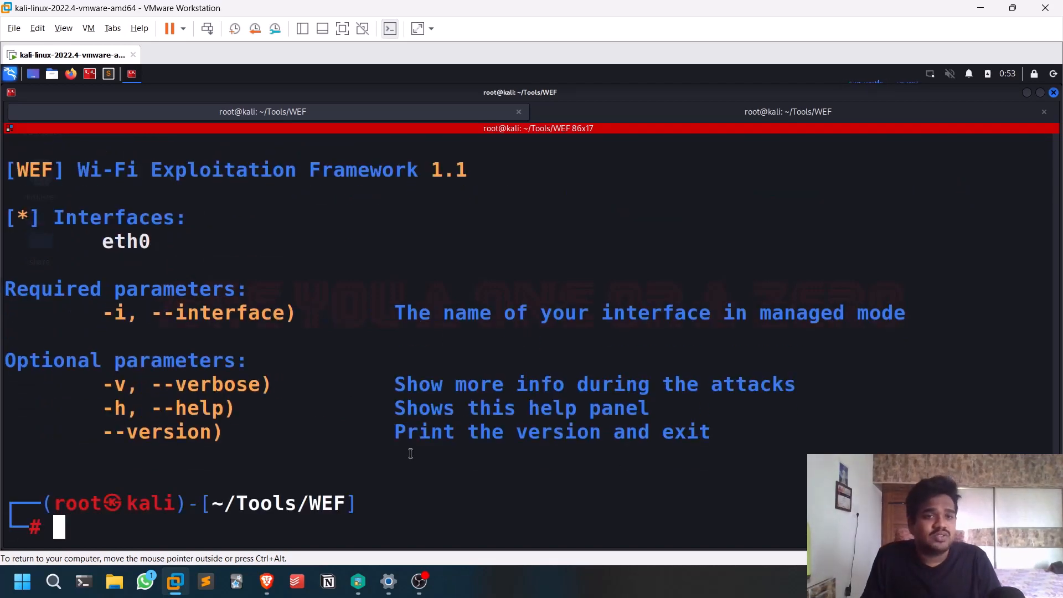
text(wef --help)
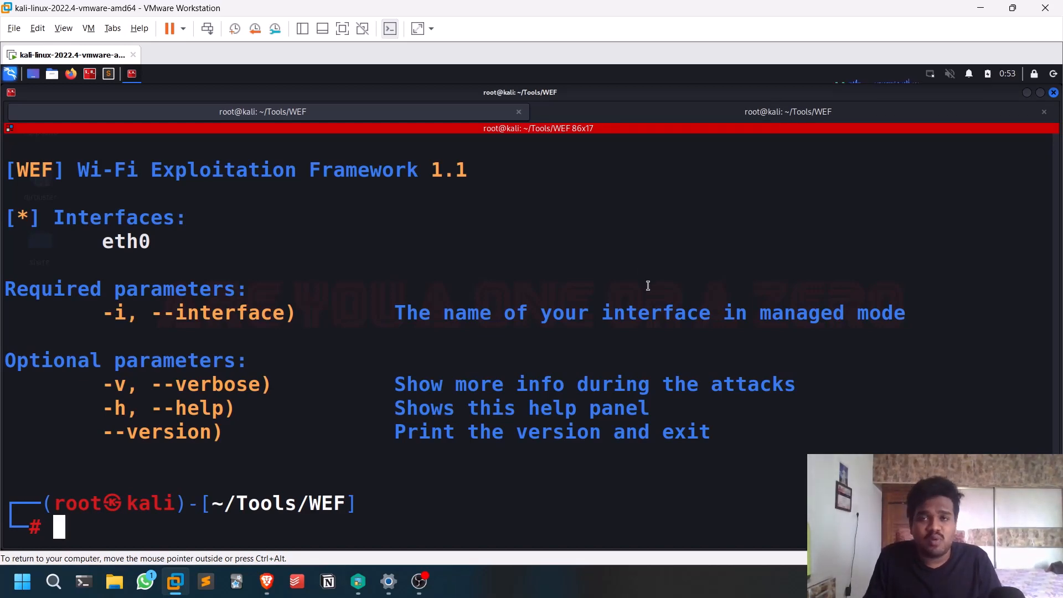
Step: Stop wlan0mon with airmon-ng, restart NetworkManager, check iwconfig and pick out wlan0
text(airmon-ng stop wlan0mon)
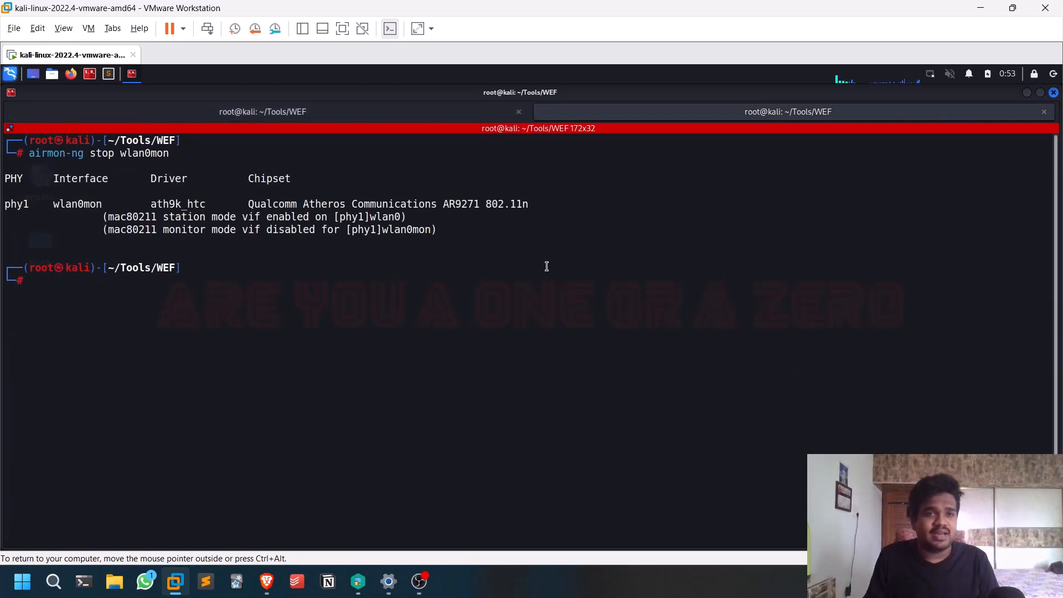
text(iwconfig)
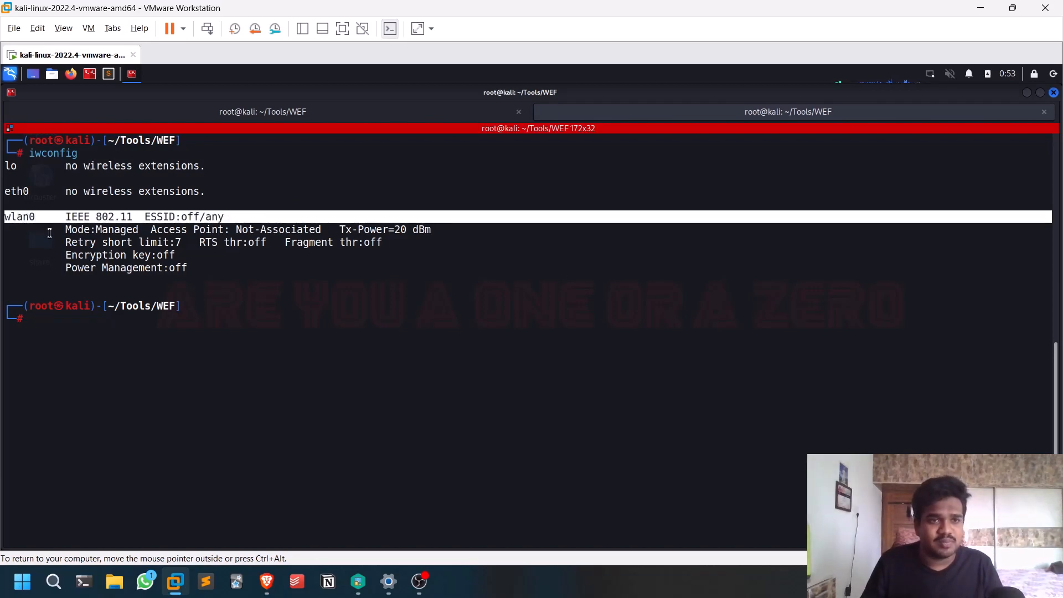
text(service NetworkManager restart)
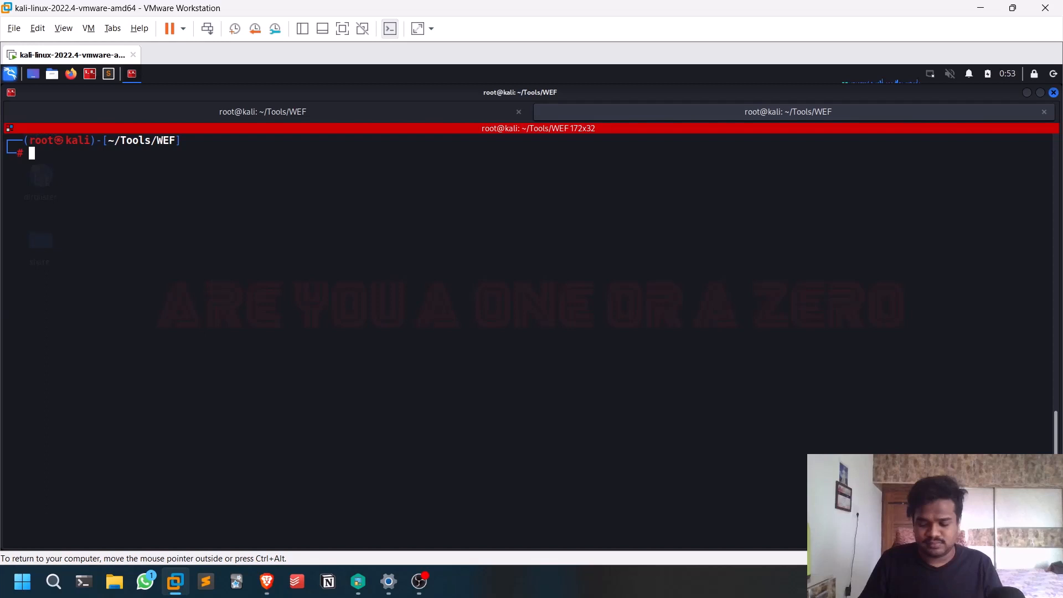
text(iwconfig)
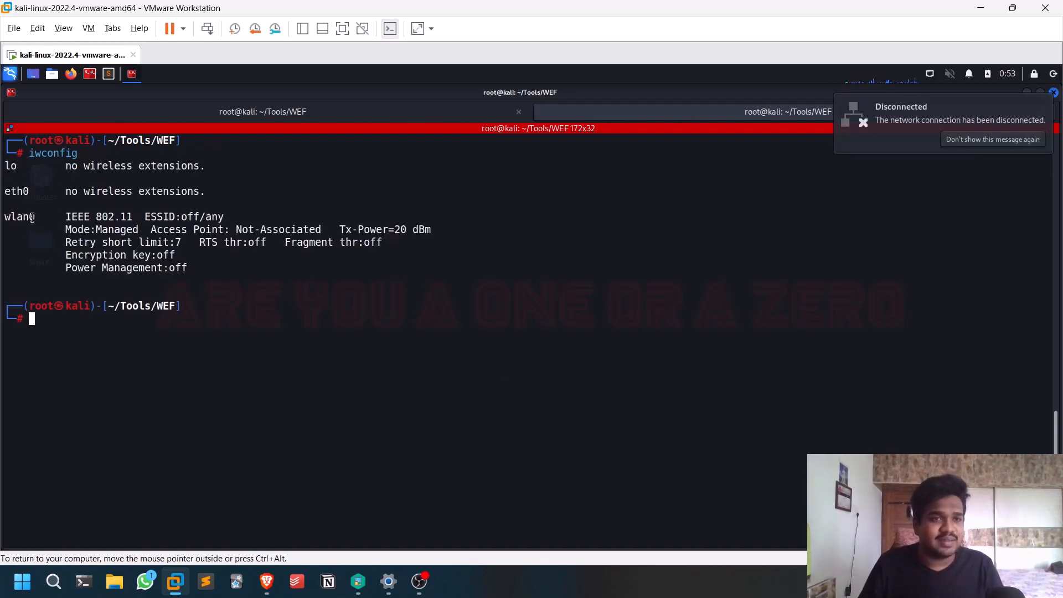
double_click(20, 217)
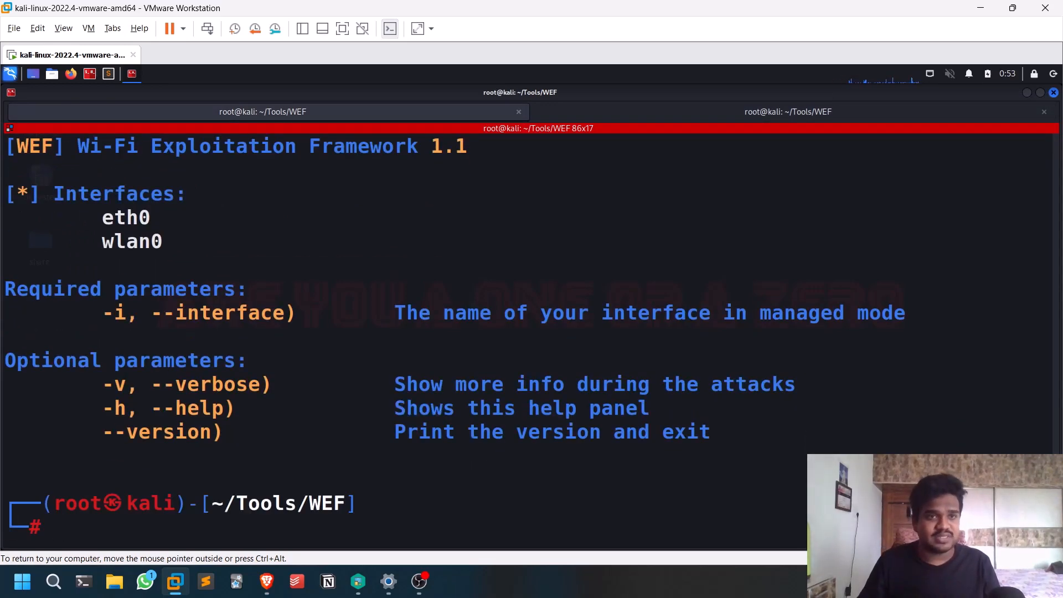
Step: Select text in the terminal and type a WEF command at the prompt without running it
double_click(132, 242)
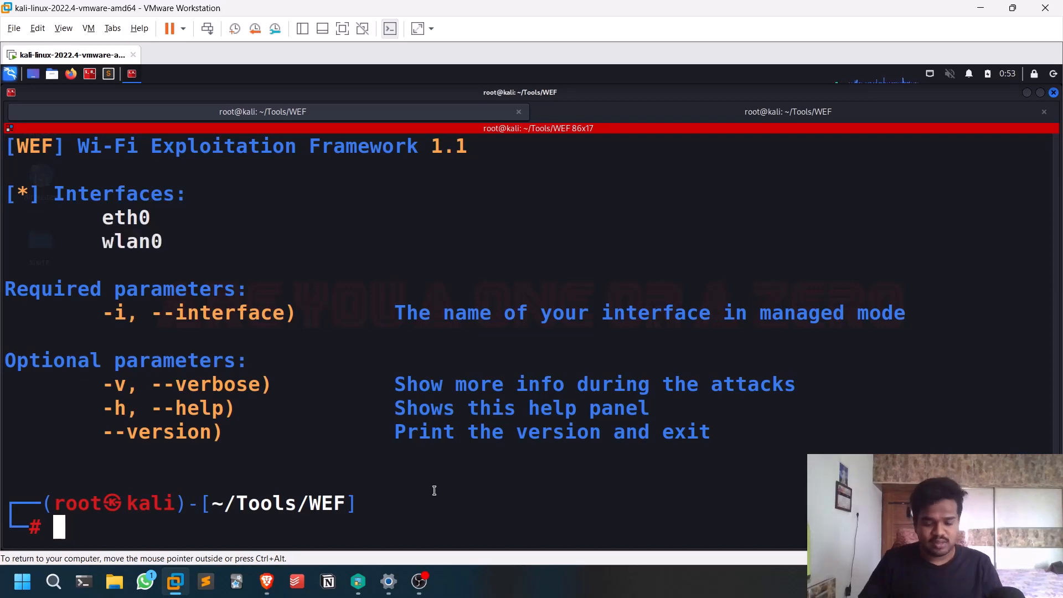
text(wef --help)
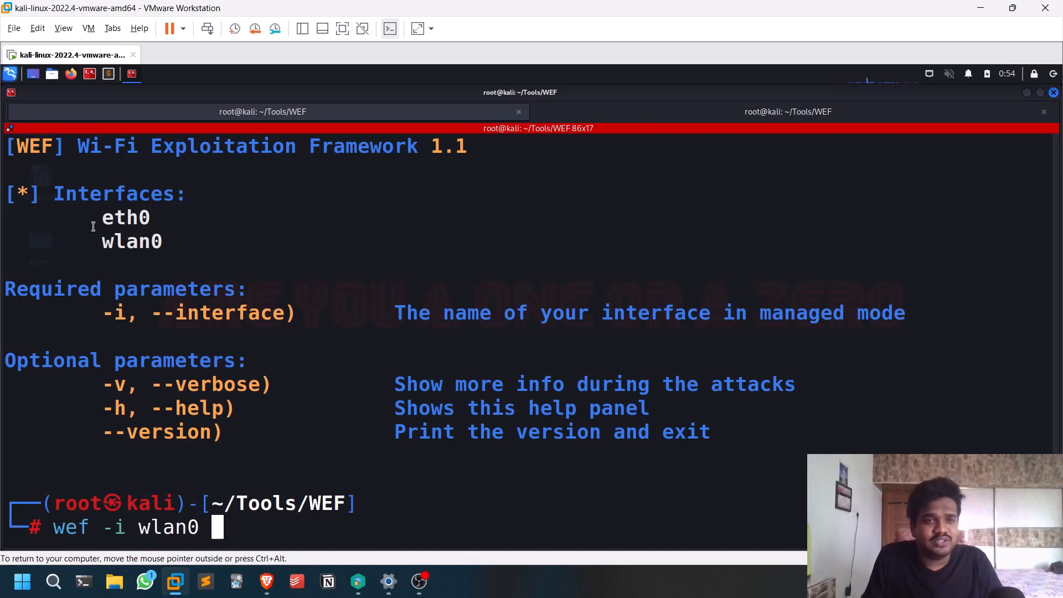
Step: Check iwconfig and restart NetworkManager before launching WEF on wlan0
text(iwconfig)
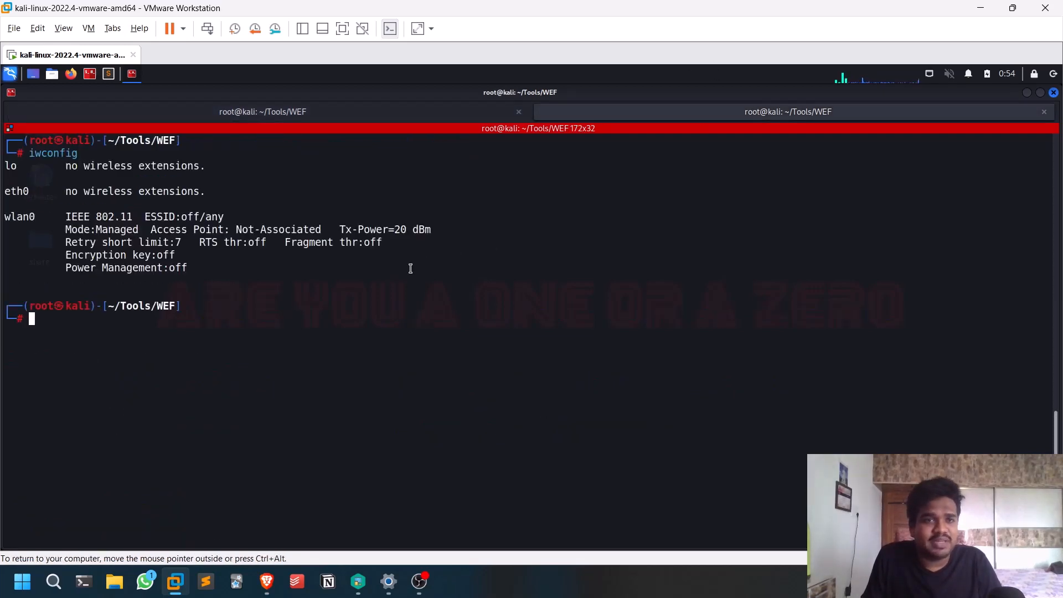
text(service NetworkManager restart)
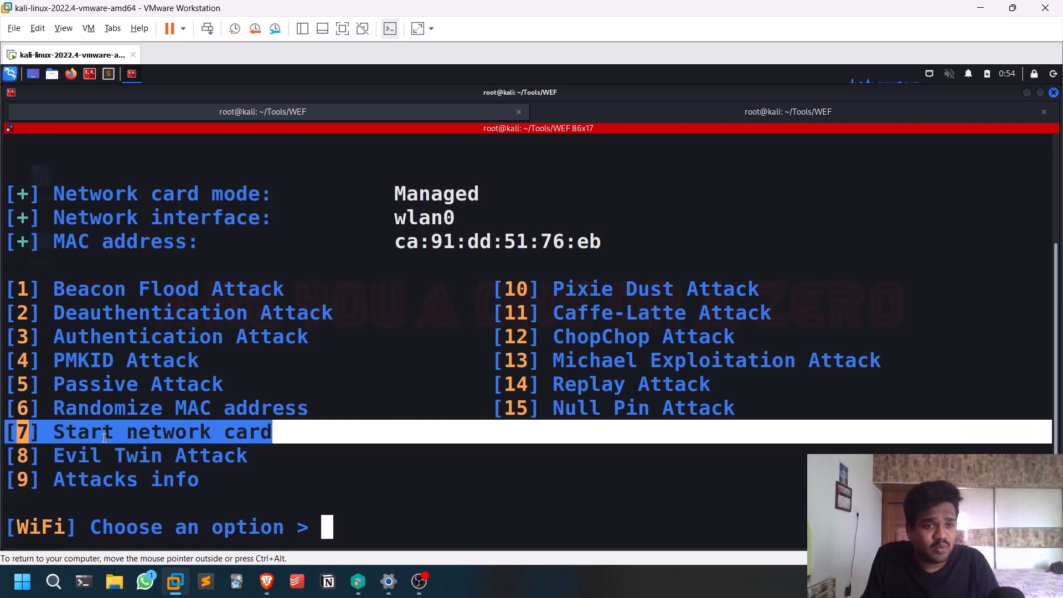
Step: Choose option 7 for monitor mode, then option 2 for Deauthentication Attack
text(7)
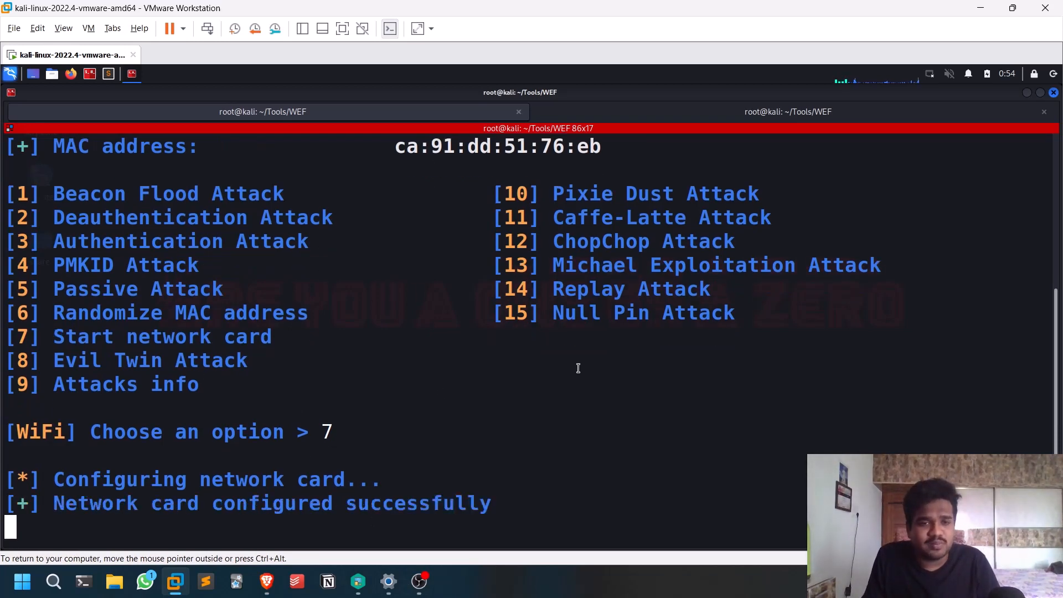
mouse_move(950, 71)
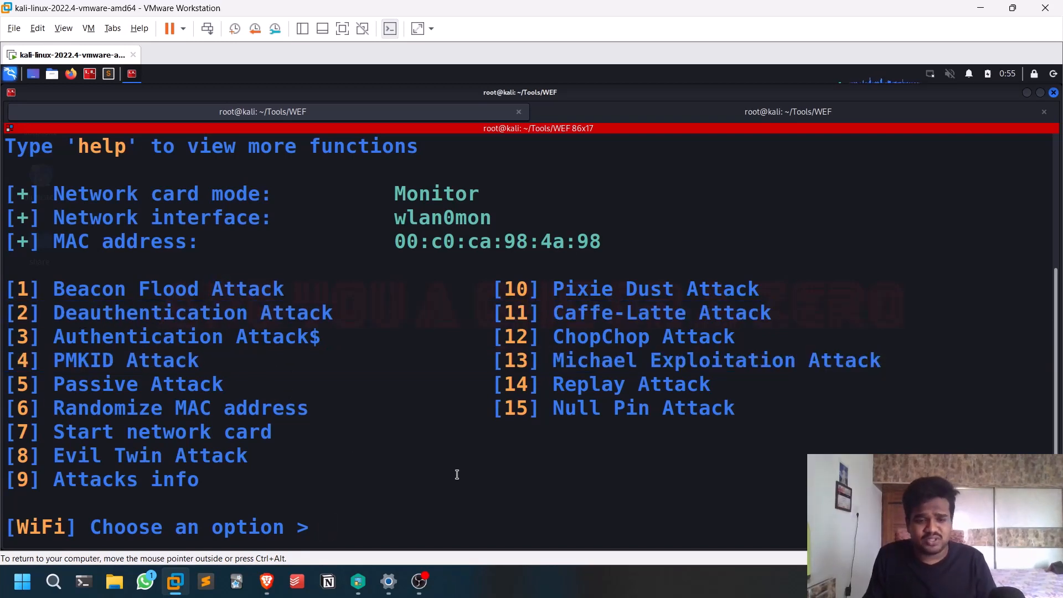
text(2)
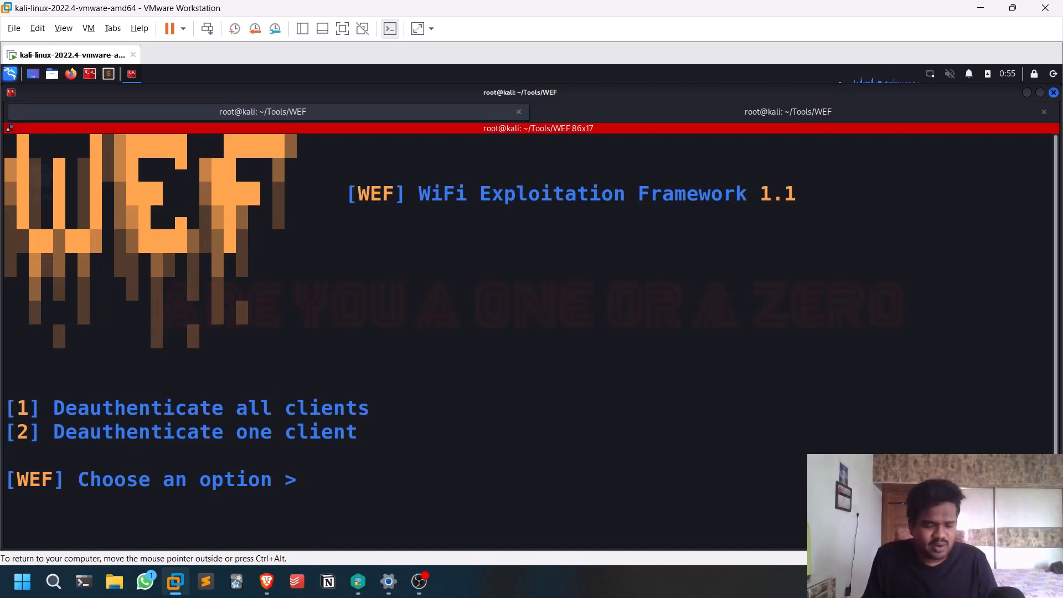
Step: Choose option 1 to deauthenticate all clients and review the six scanned access points
text(1)
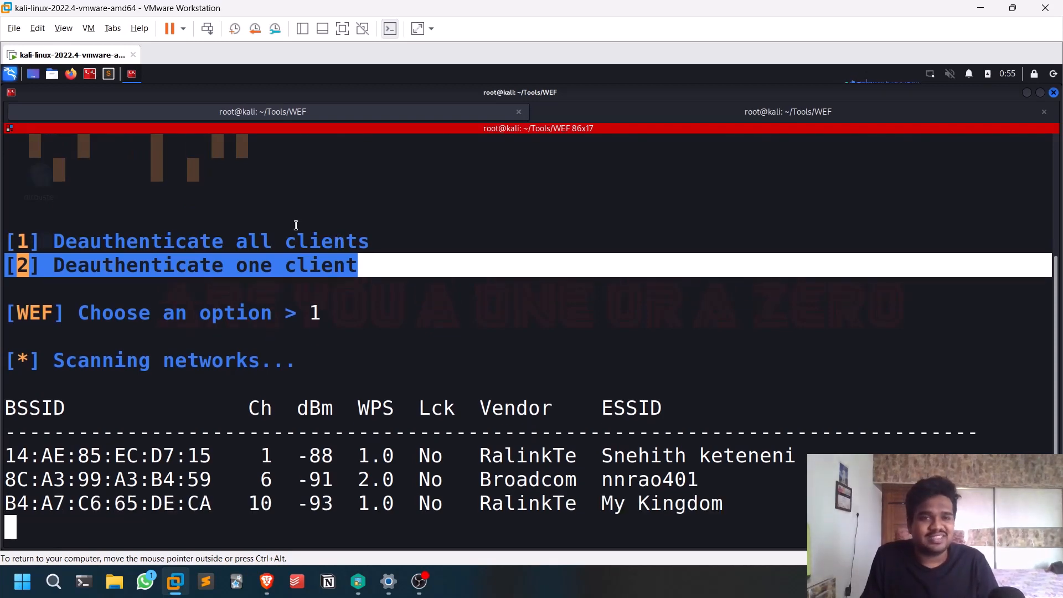
scroll(down, 3)
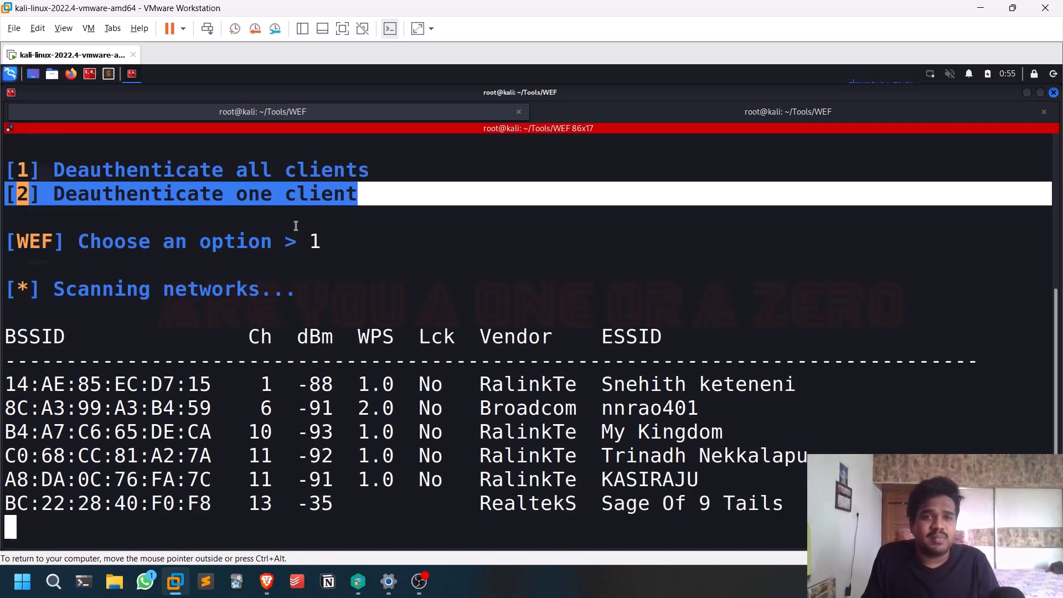
mouse_move(279, 210)
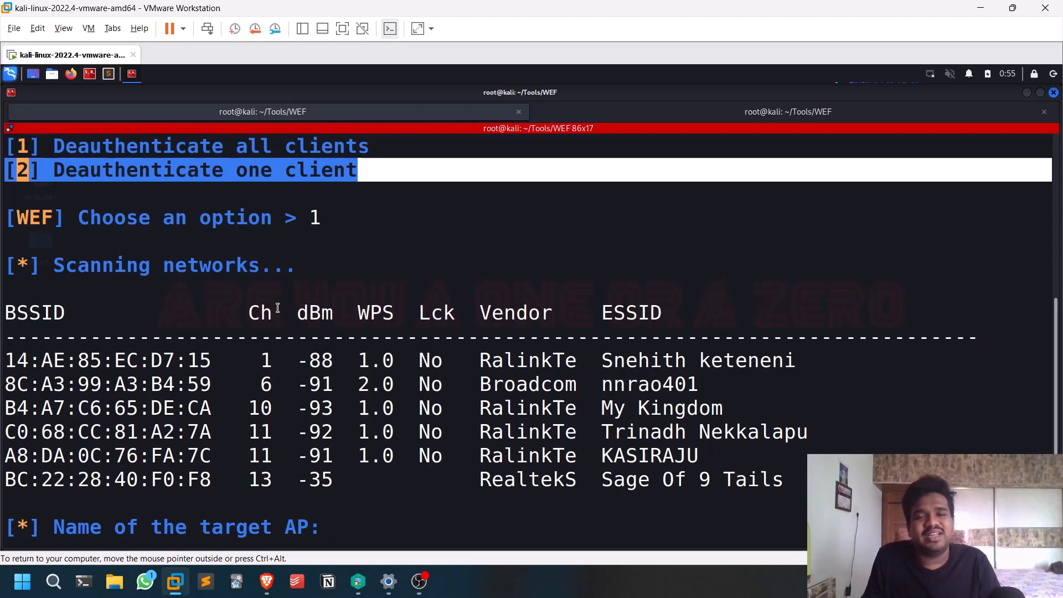
mouse_move(640, 431)
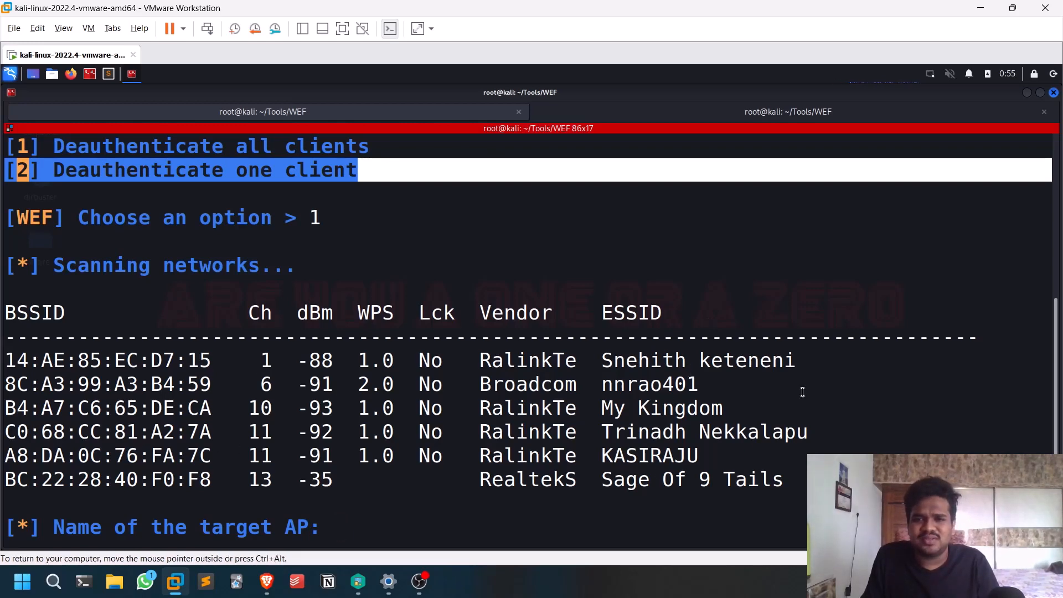
mouse_move(615, 495)
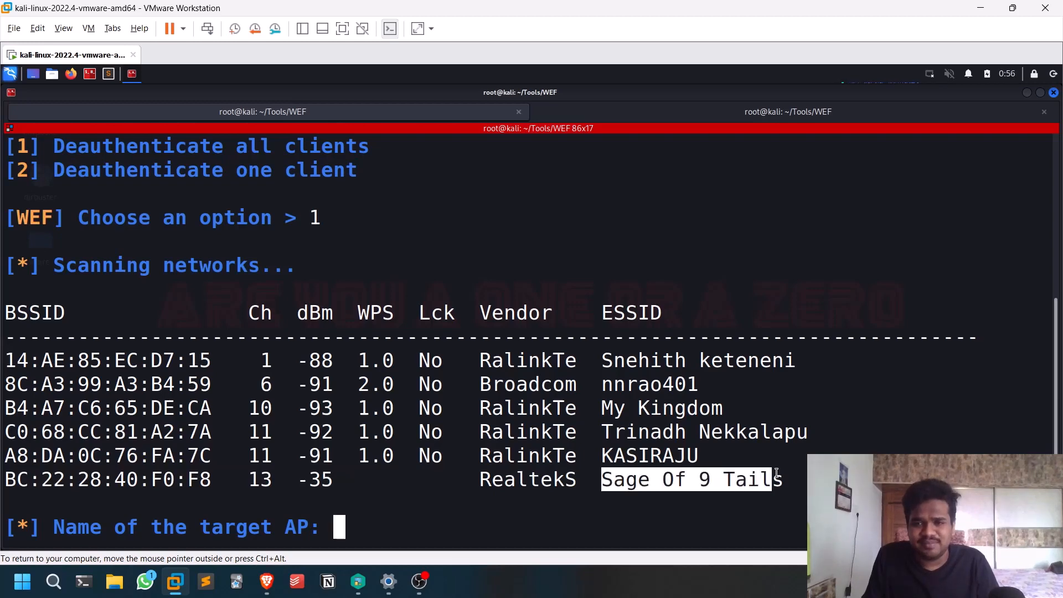
Step: Target Sage Of 9 Tails, then decline exiting to return to WEF's deauthentication menu
right_click(776, 479)
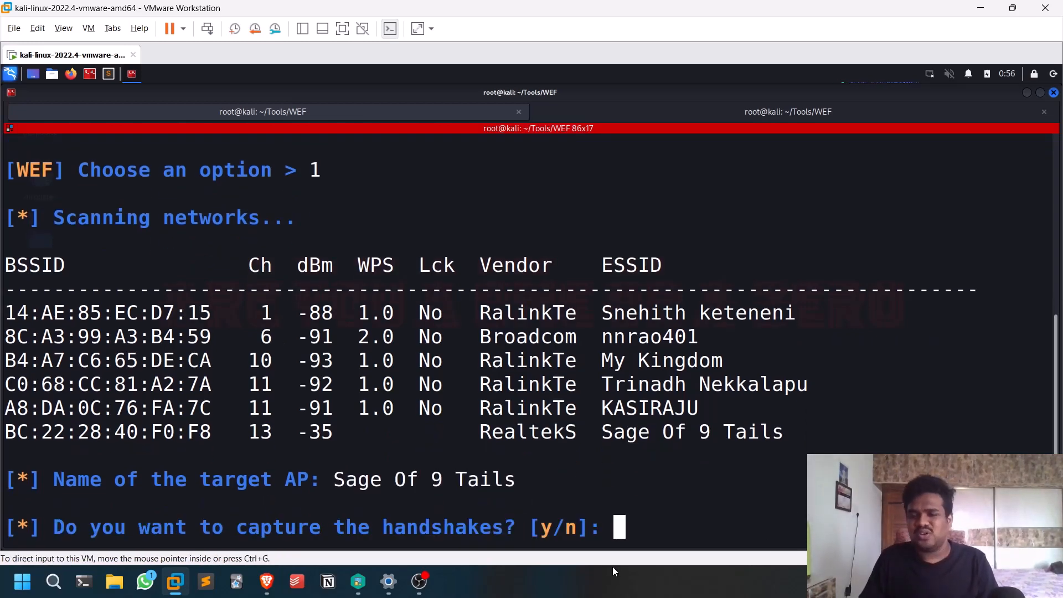
text(n)
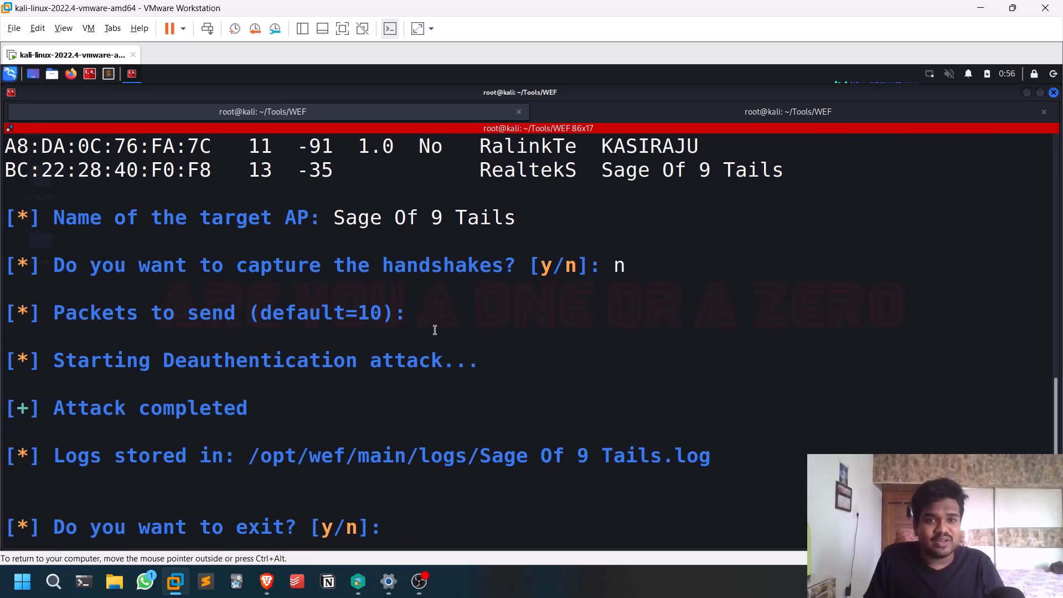
triple_click(242, 312)
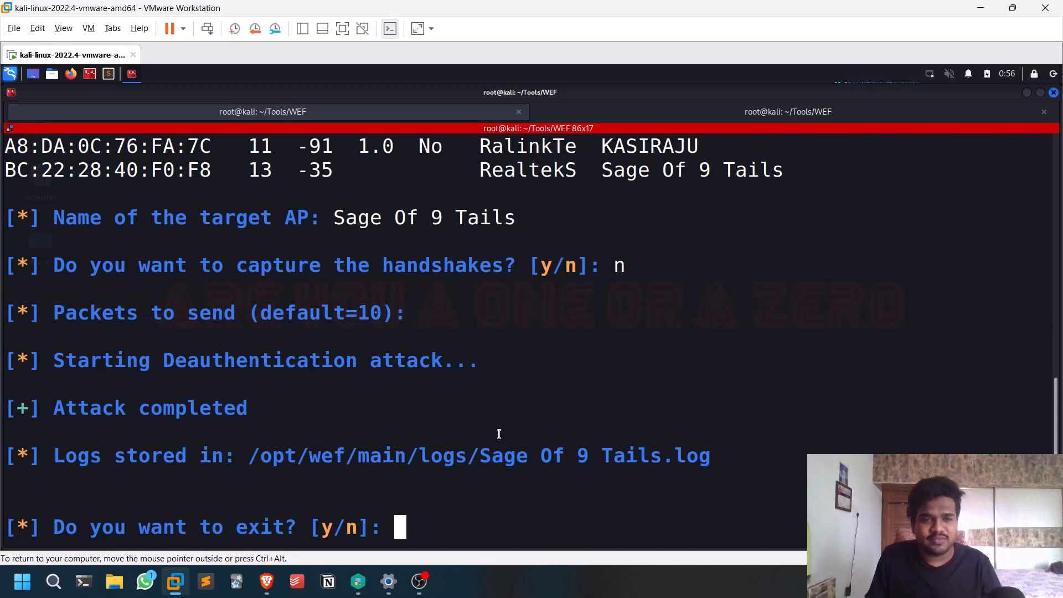
text(n)
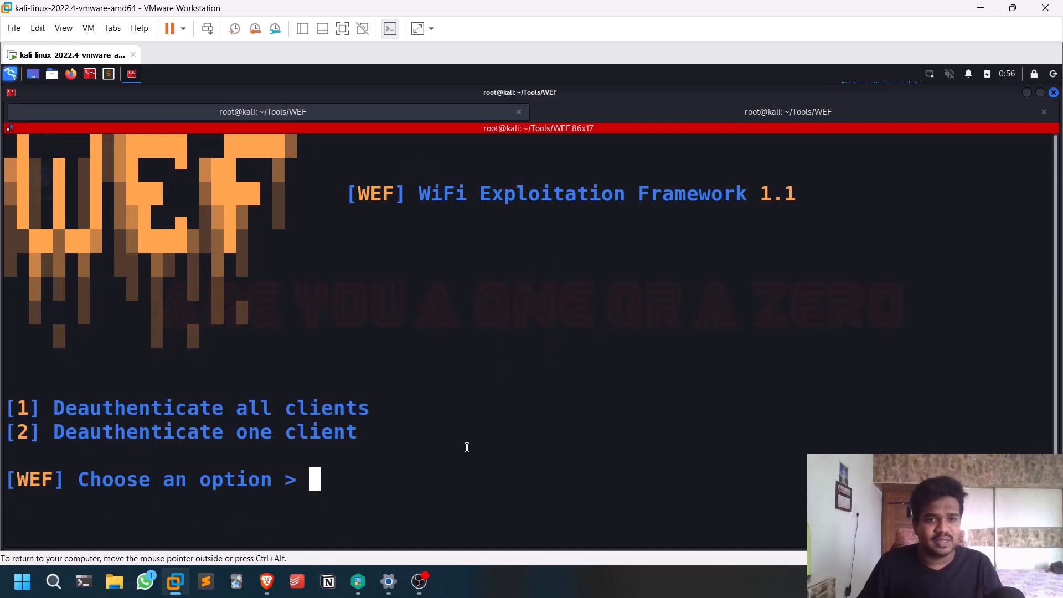
Step: Pick option 1, target 'Sage Of 9 Tails' and send 10000 deauthentication packets
text(1)
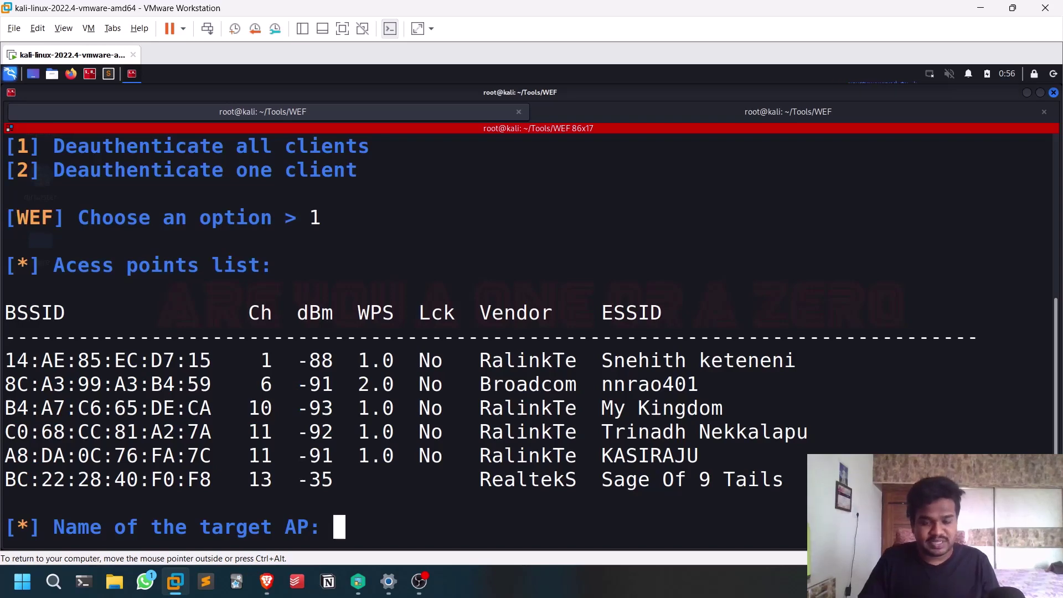
text(Sage Of 9 Tails)
text(y)
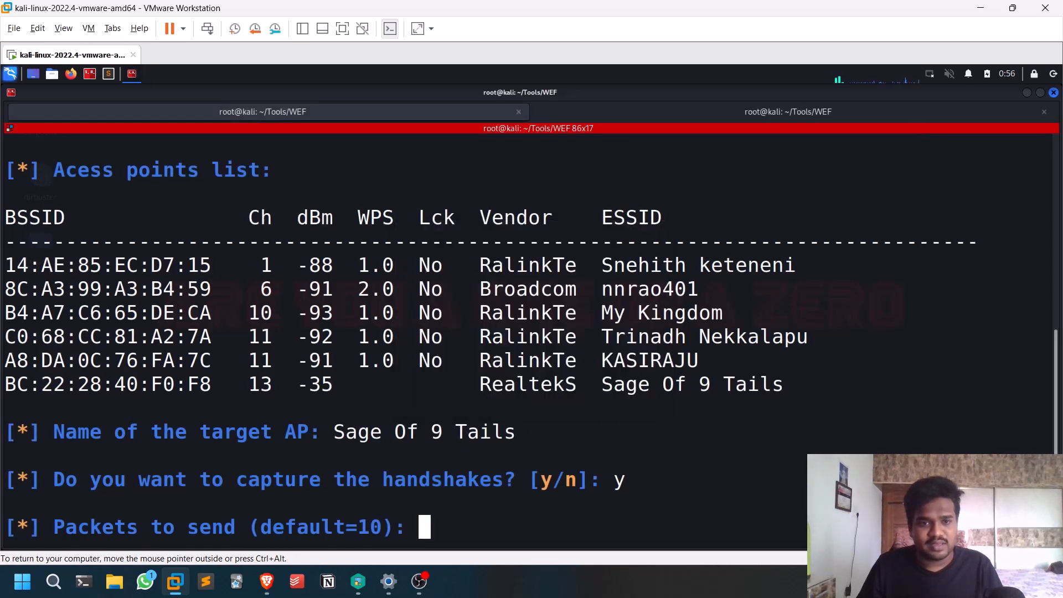
text(10000)
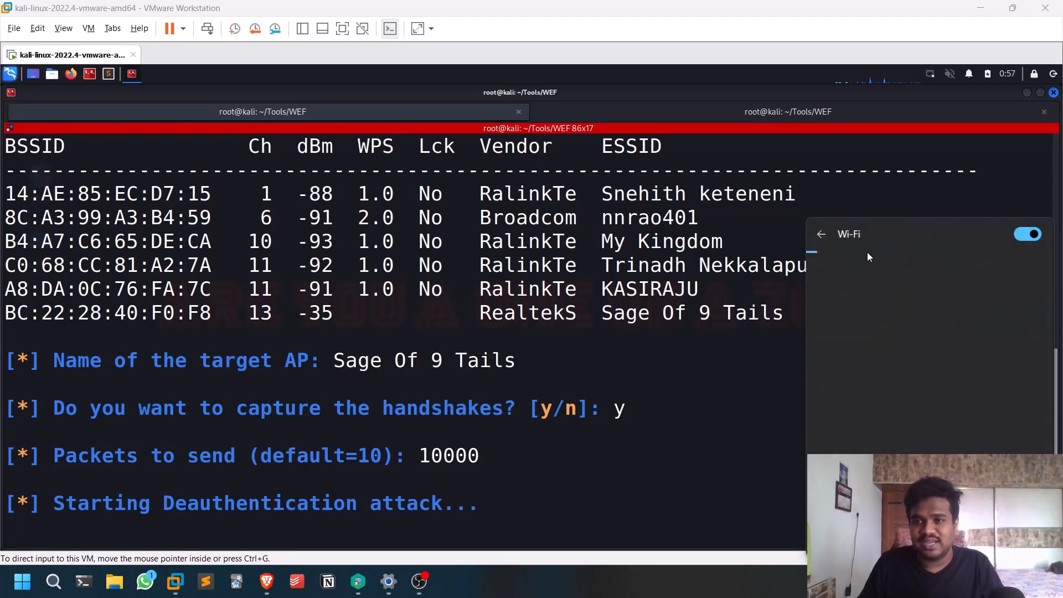
Step: Toggle the host's Wi-Fi off and on, then connect to Sage Of 9 Tails
click(1028, 234)
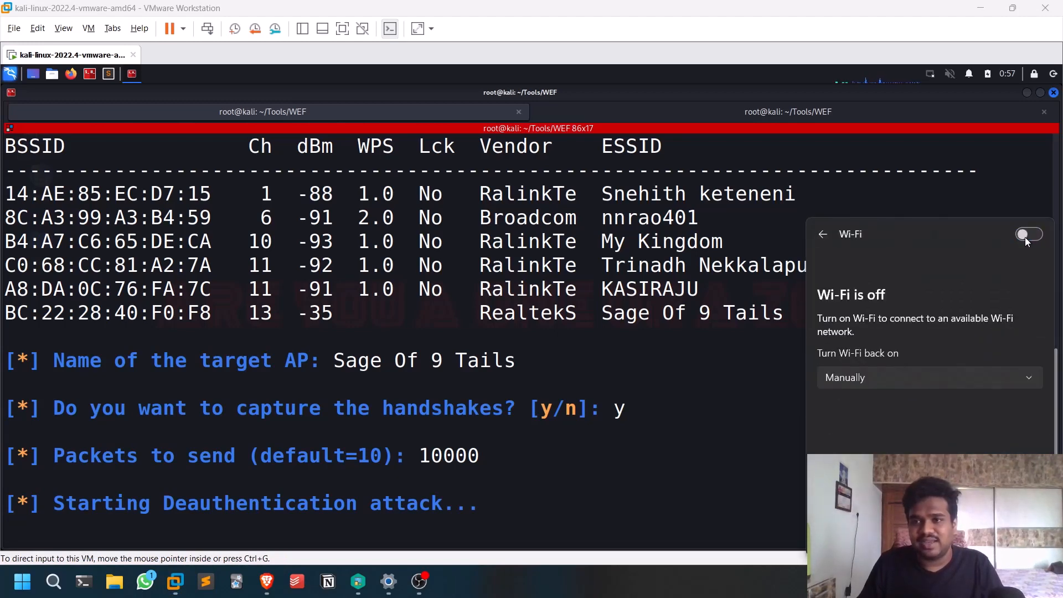
click(1029, 233)
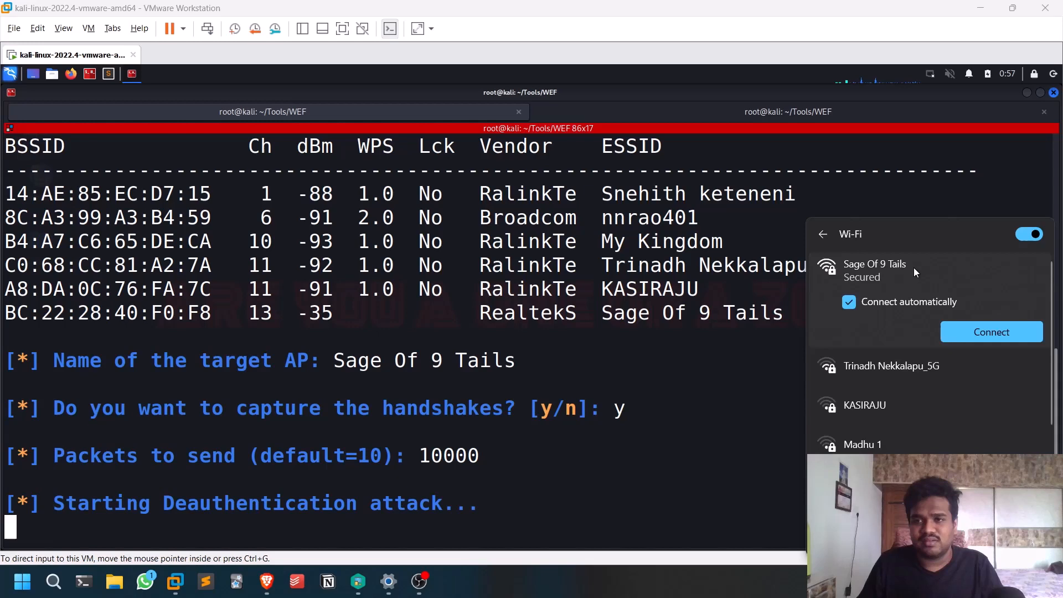
click(991, 331)
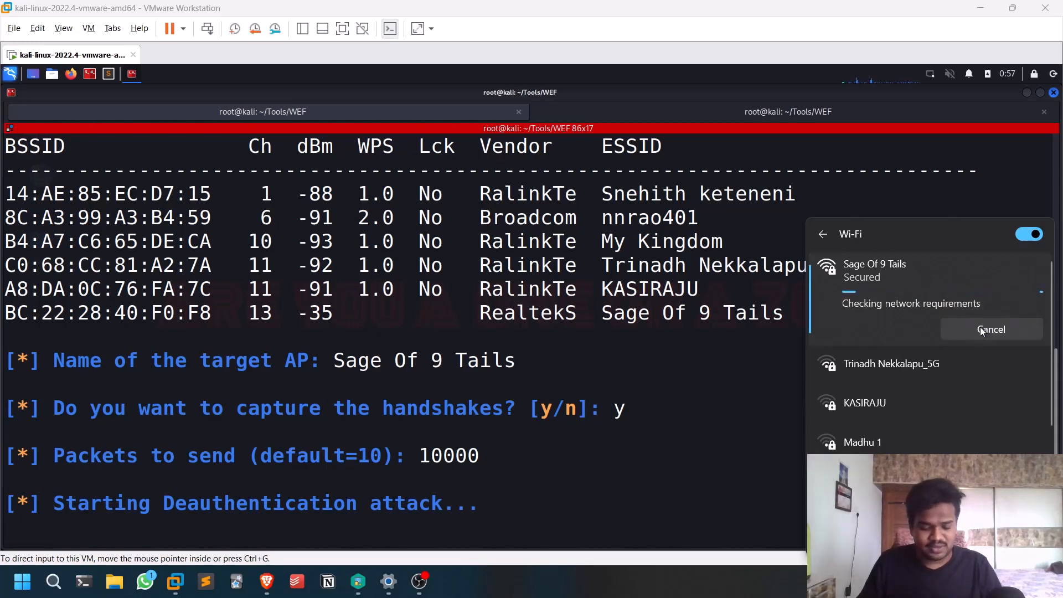
mouse_move(863, 403)
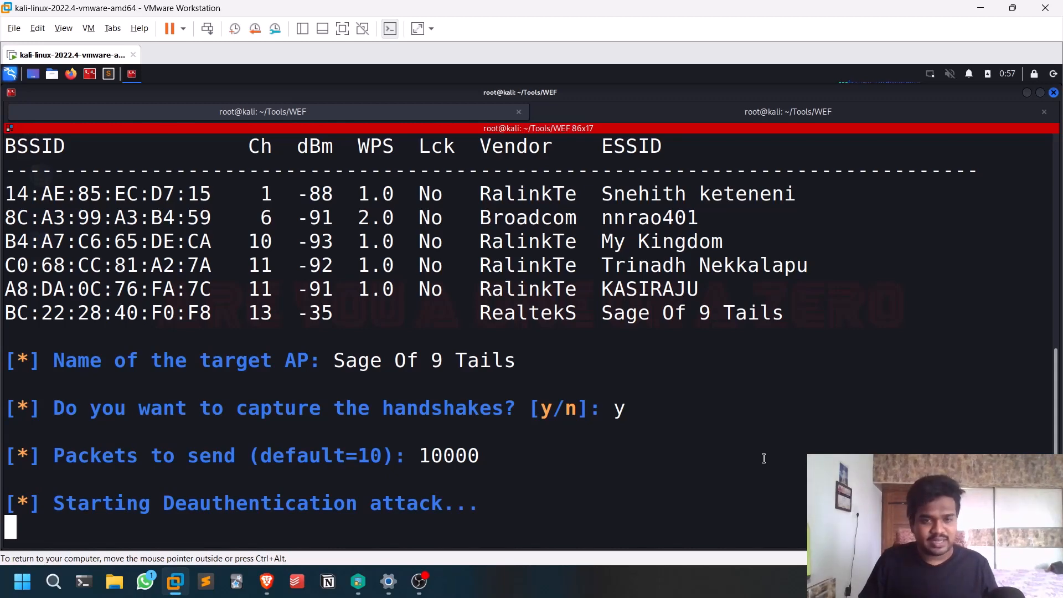
Step: Stop the attack, relaunch WEF on wlan0 and copy the 'ChopChop Attack' name
key(ctrl+c)
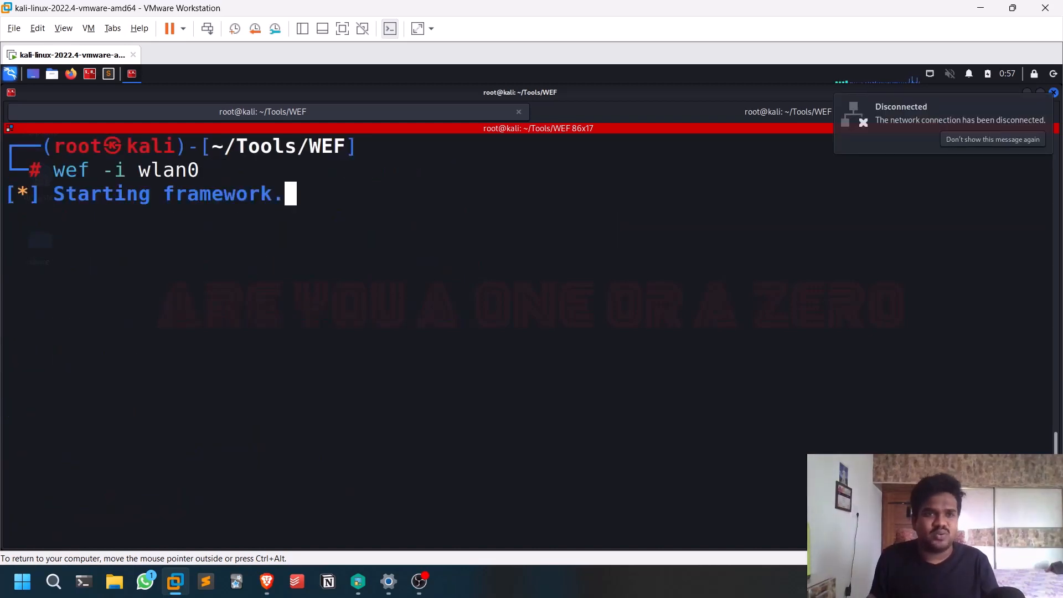
mouse_move(473, 460)
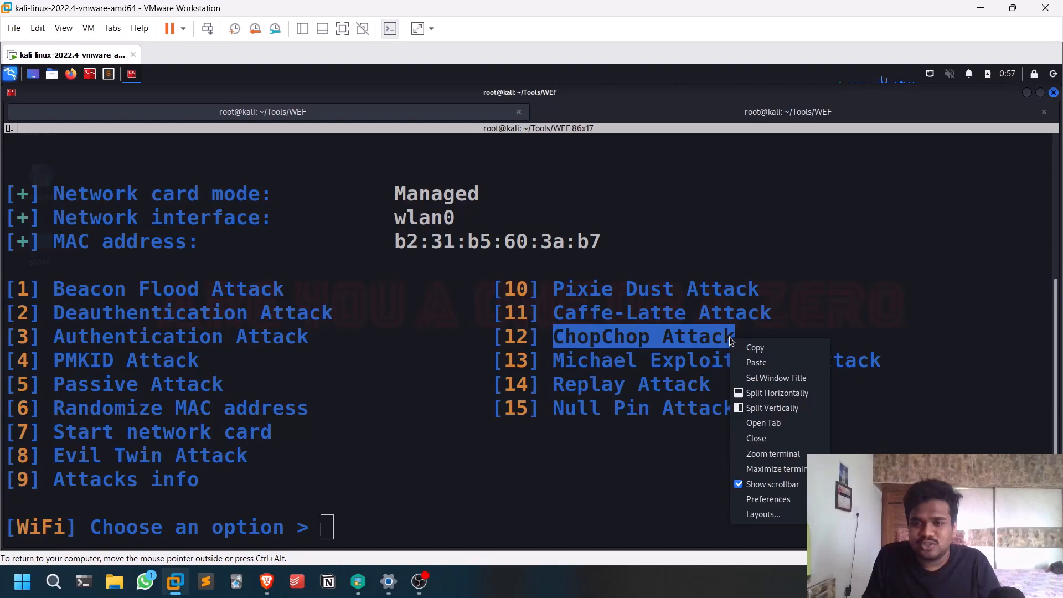
click(266, 582)
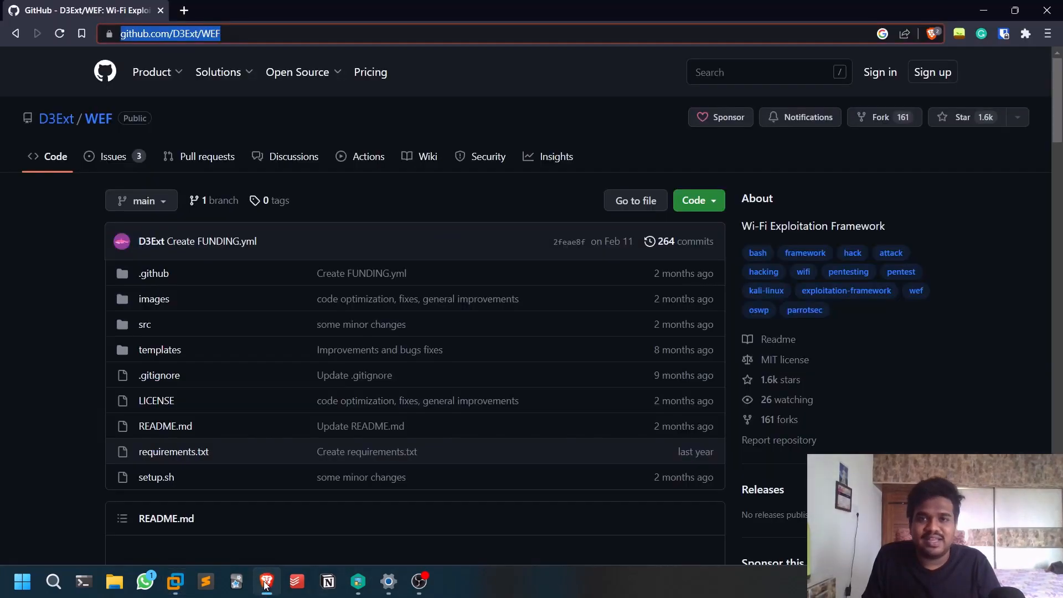
Step: Search 'ChopChop Attack' and read the Stack Exchange explanation of the WEP attack
text(ChopChop Attack)
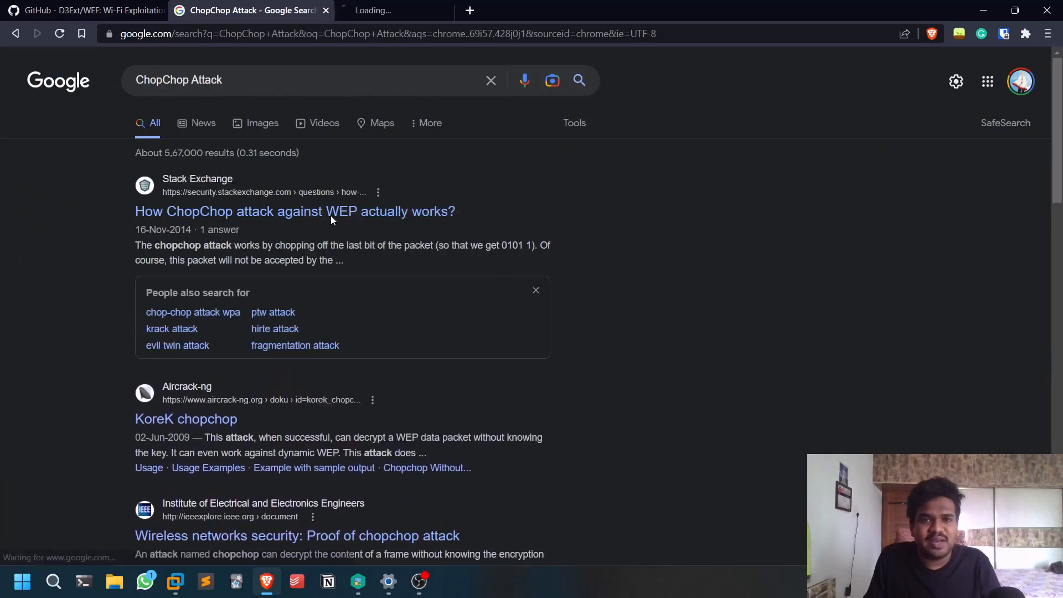
click(295, 211)
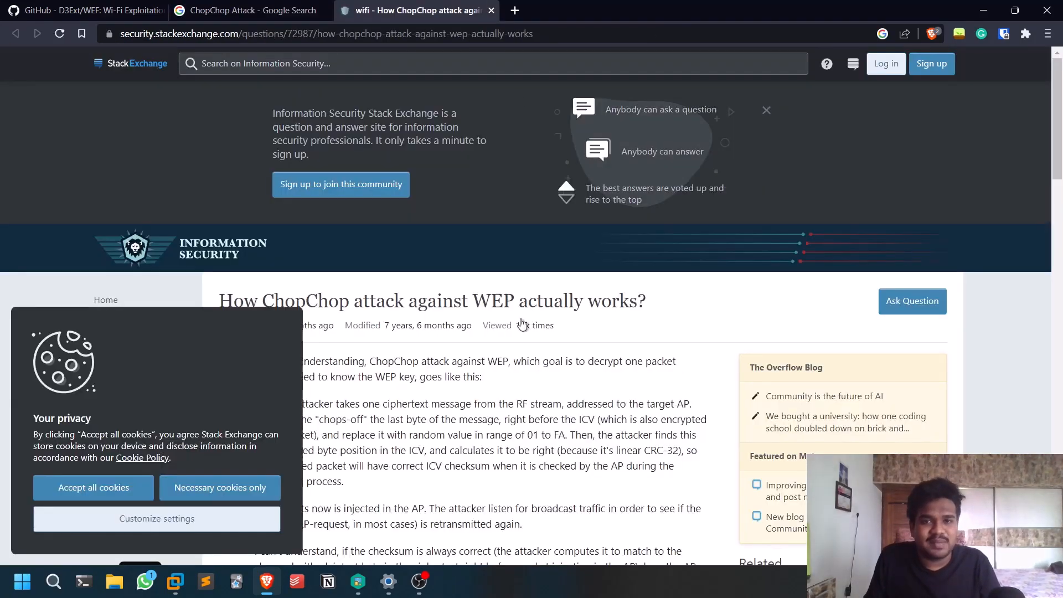
scroll(down, 3)
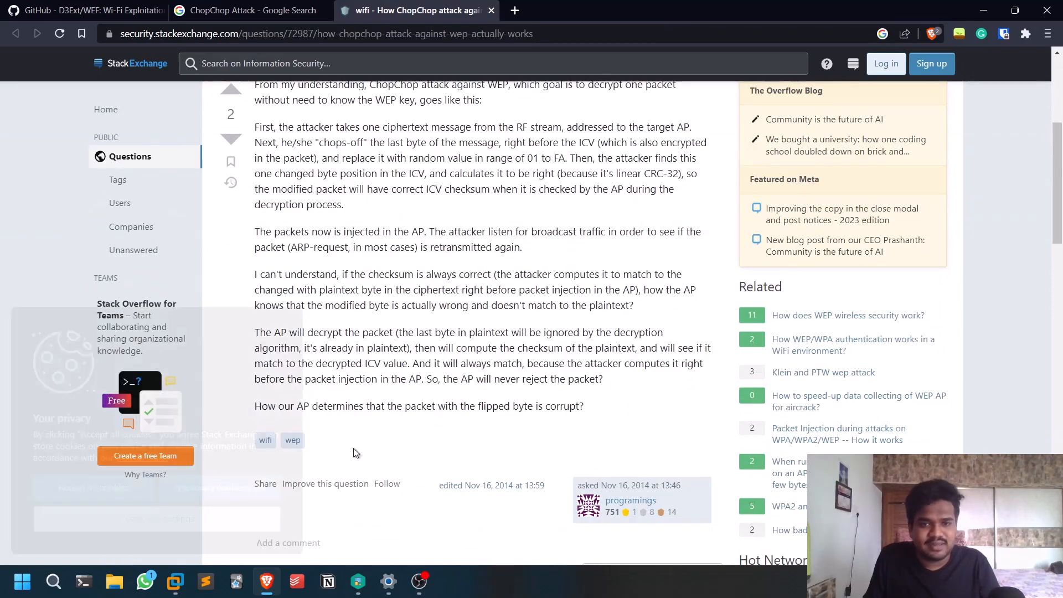
scroll(down, 3)
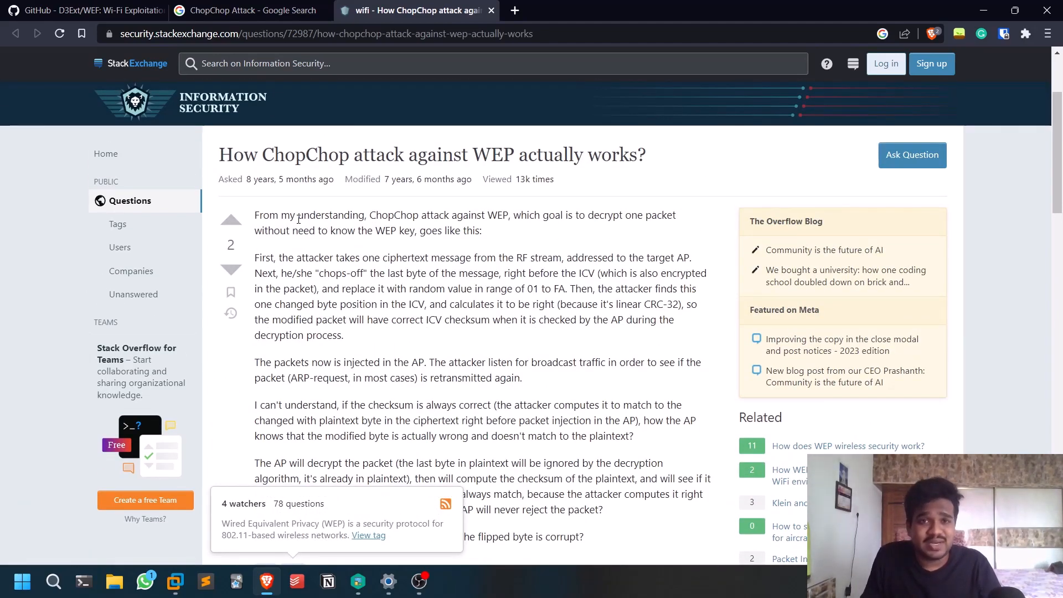
mouse_move(227, 554)
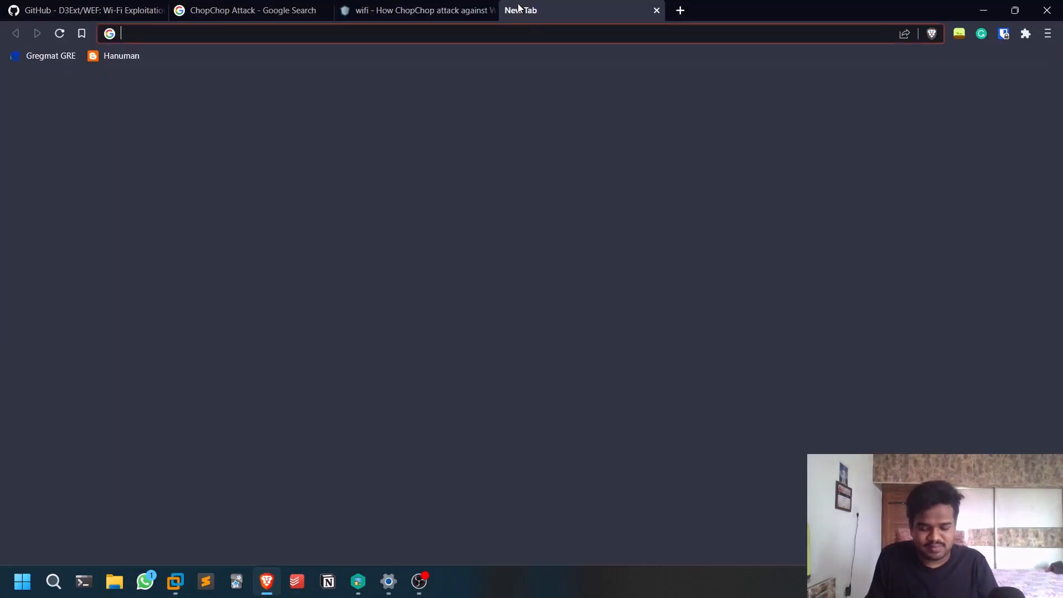
Step: Search 'Caffe-Latte Attack' and scroll to Aircrack-ng's description of it
text(Caffe-Latte Attack)
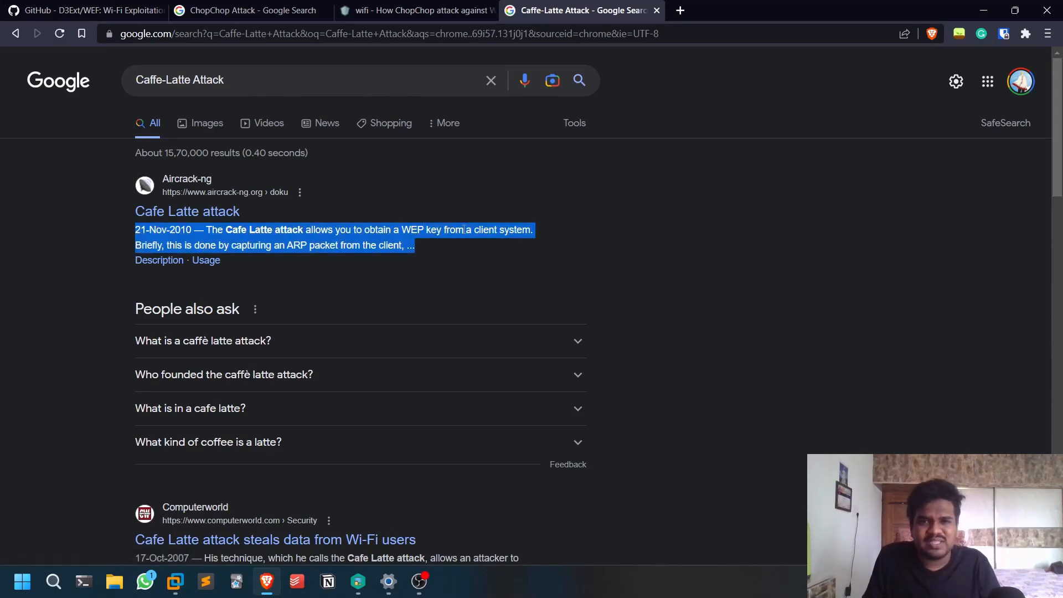
scroll(down, 3)
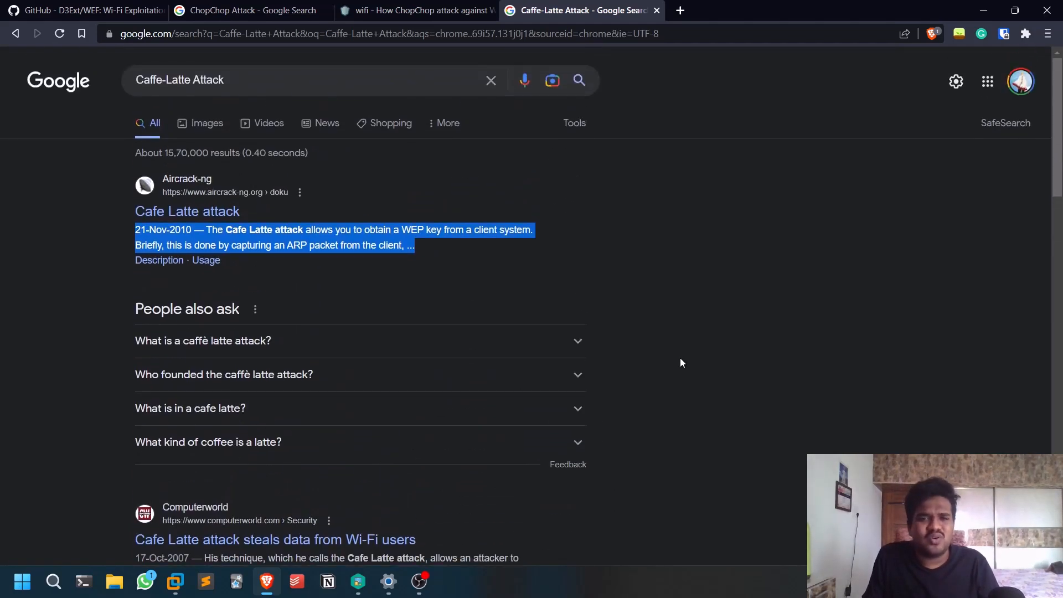
mouse_move(656, 374)
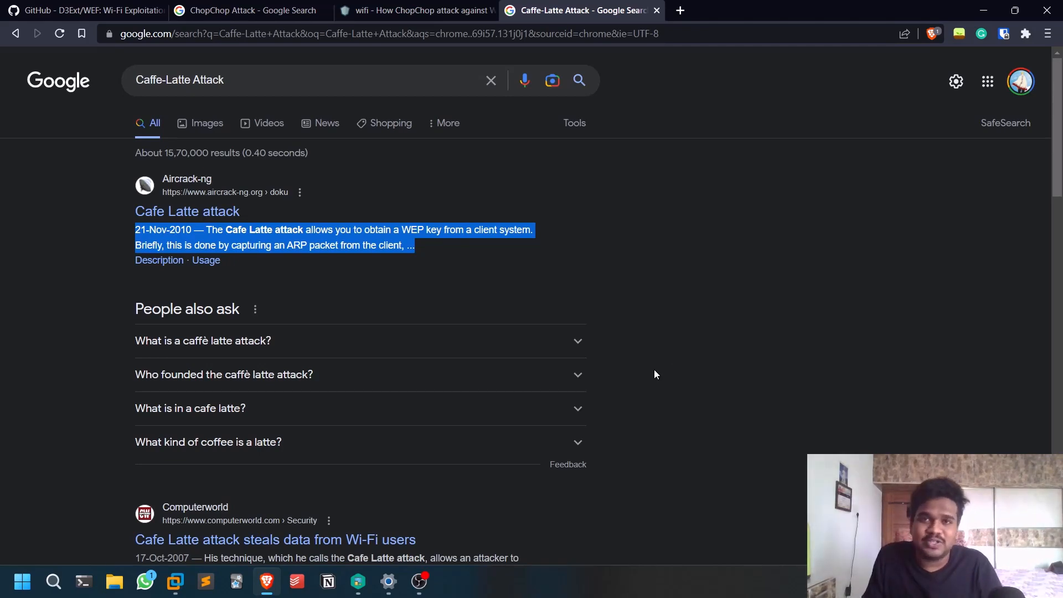
mouse_move(696, 373)
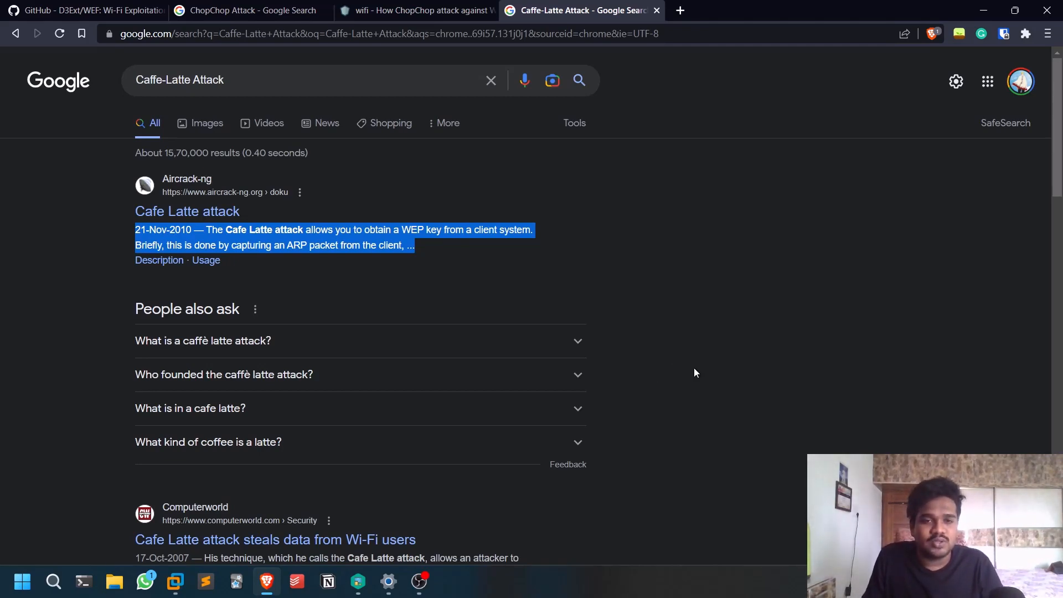